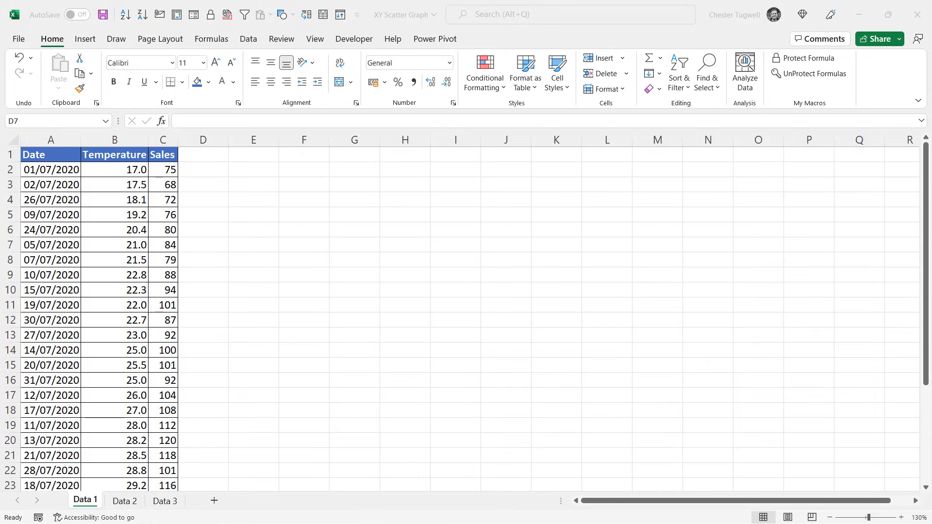
pyautogui.moveTo(112, 201)
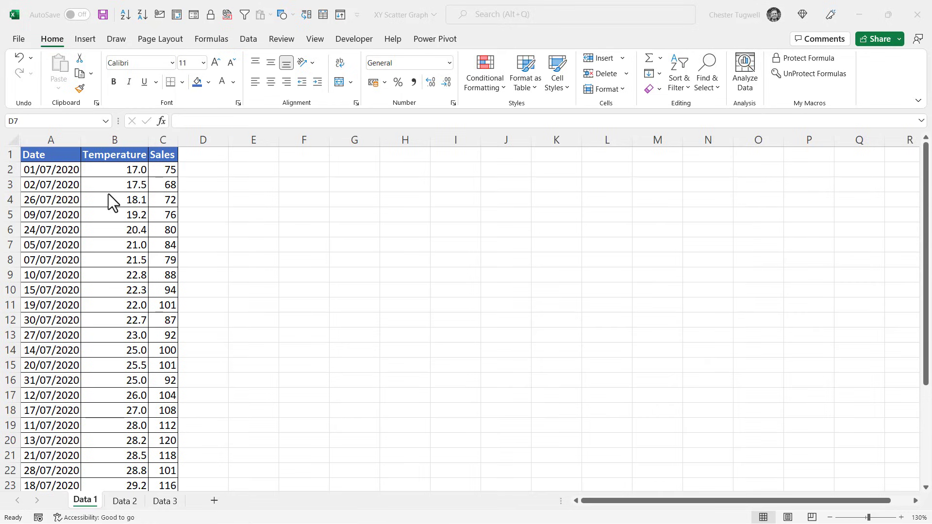
pyautogui.moveTo(162, 162)
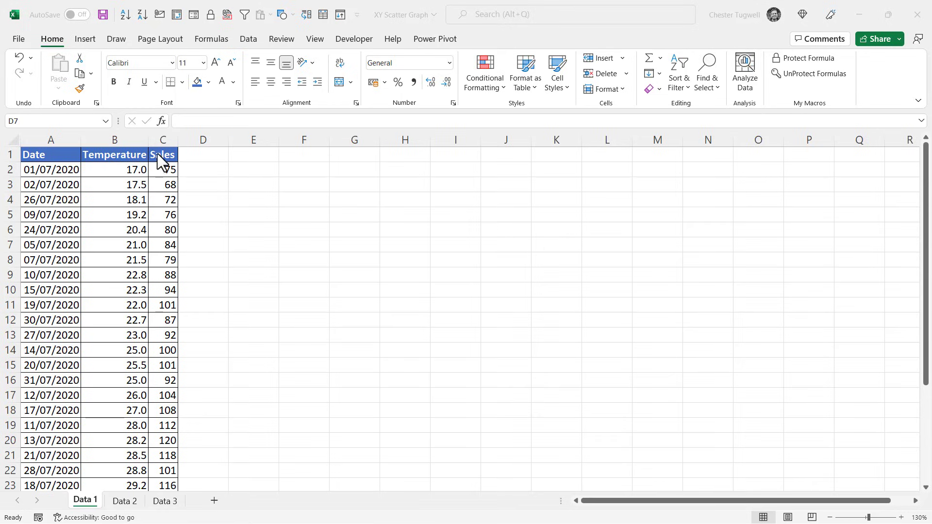
pyautogui.moveTo(166, 165)
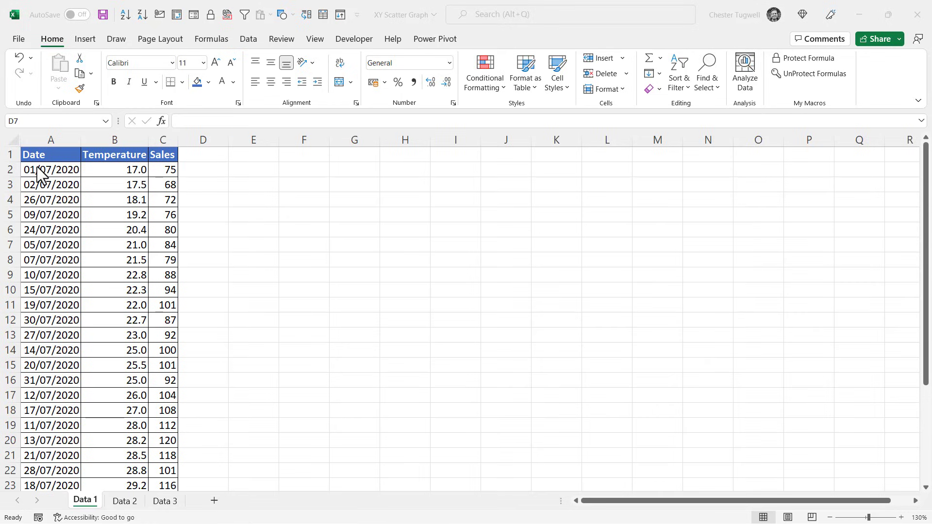
pyautogui.moveTo(138, 231)
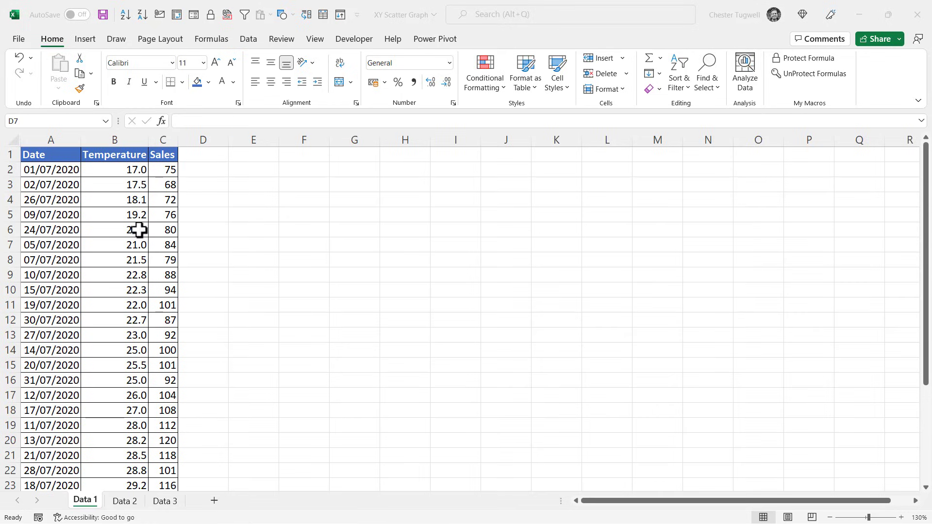
# Step: Select B1:C32, covering the Temperature and Sales headers and all their values
pyautogui.click(114, 230)
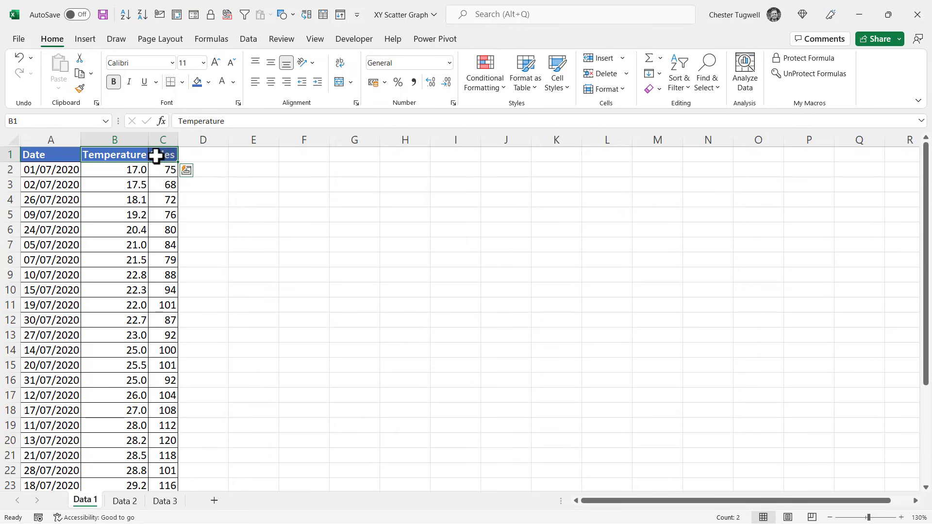
pyautogui.press('ctrl+shift+down')
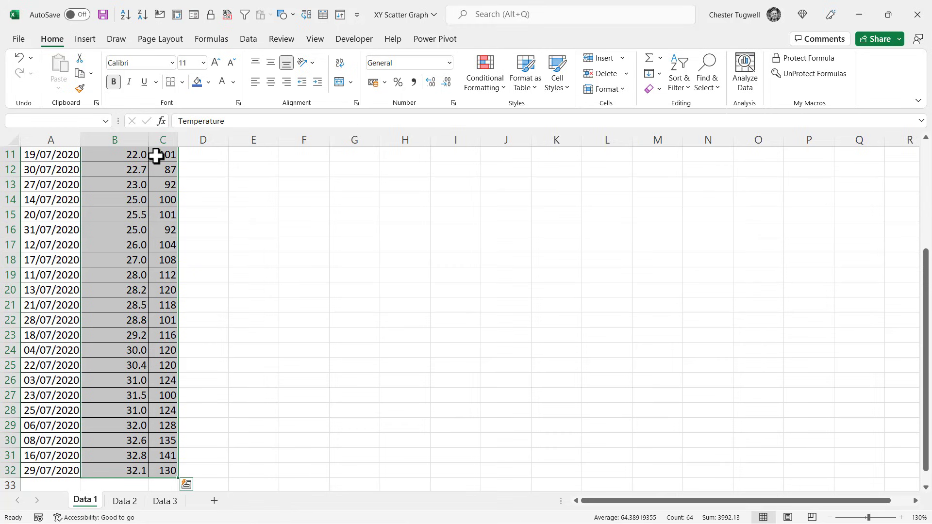
pyautogui.scroll(3)
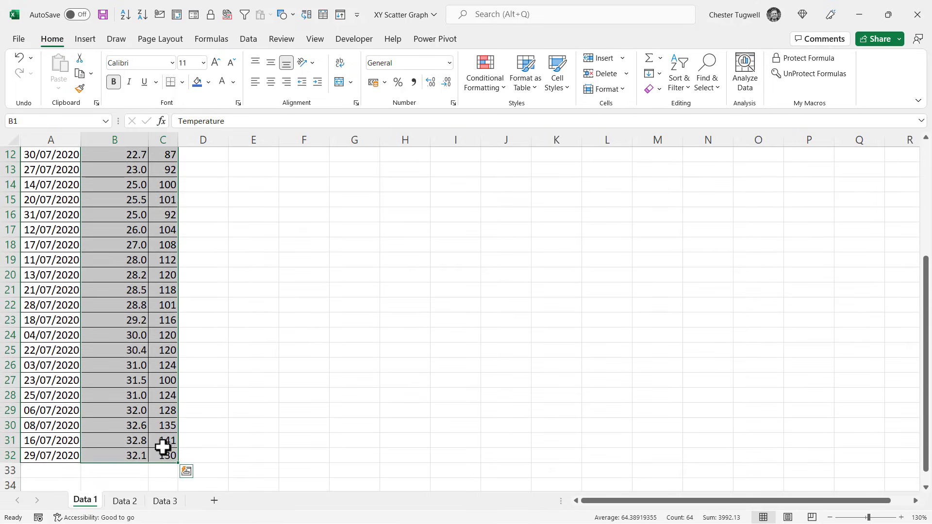
pyautogui.moveTo(171, 437)
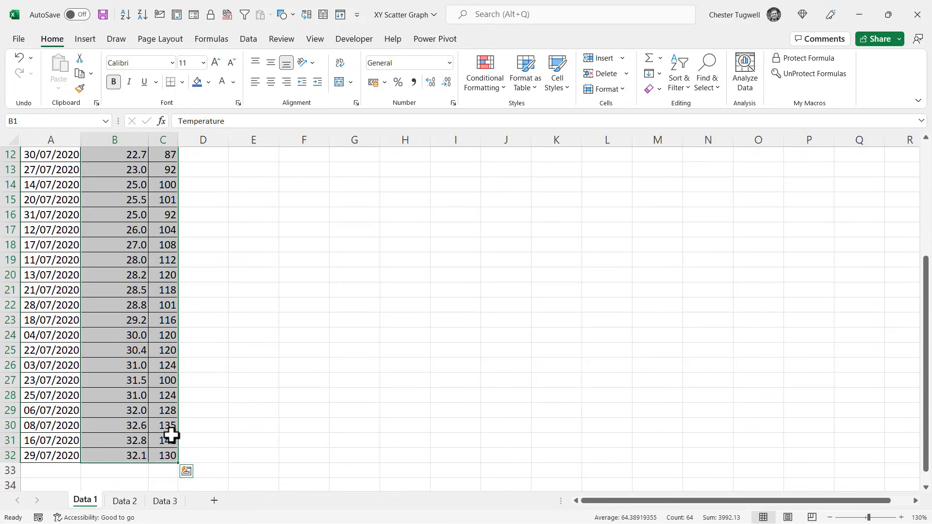
pyautogui.scroll(3)
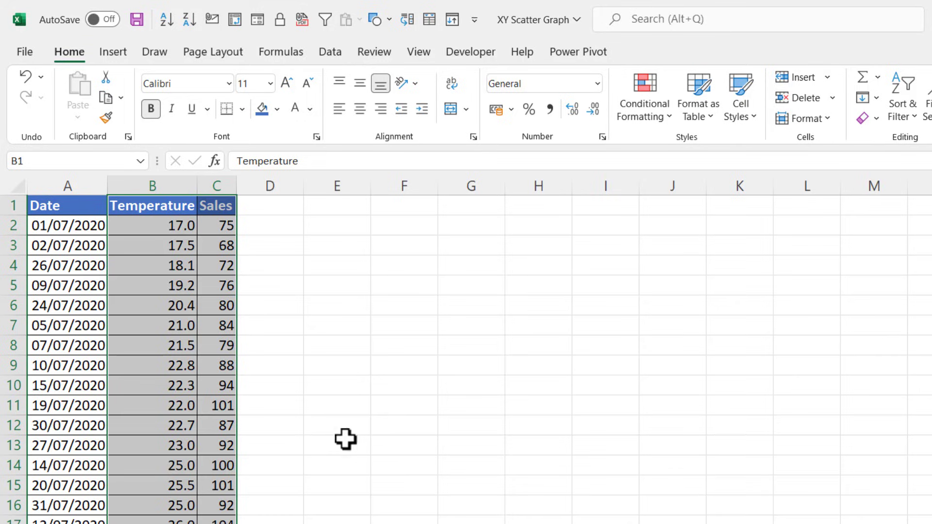
# Step: Insert the first plain Scatter option from the Insert Scatter (X, Y) menu
pyautogui.click(113, 52)
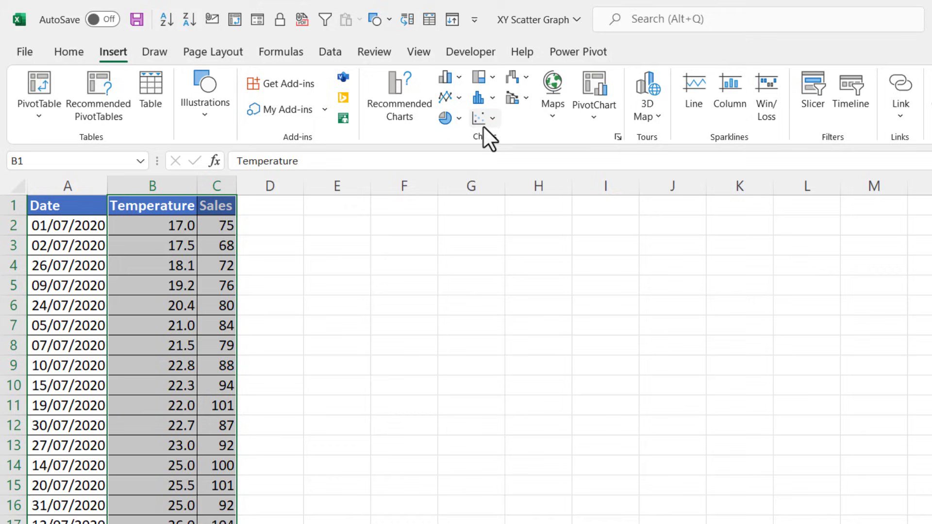
pyautogui.moveTo(479, 118)
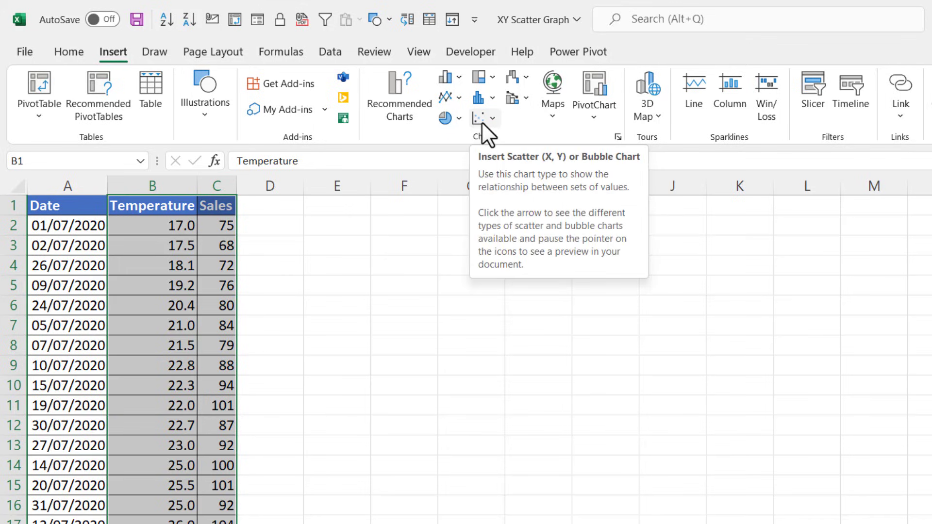
pyautogui.click(484, 117)
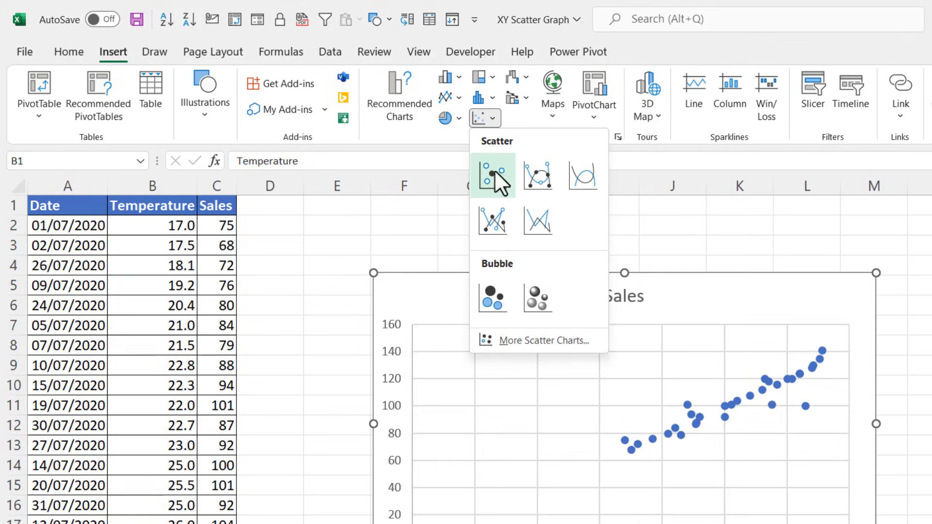
pyautogui.moveTo(493, 177)
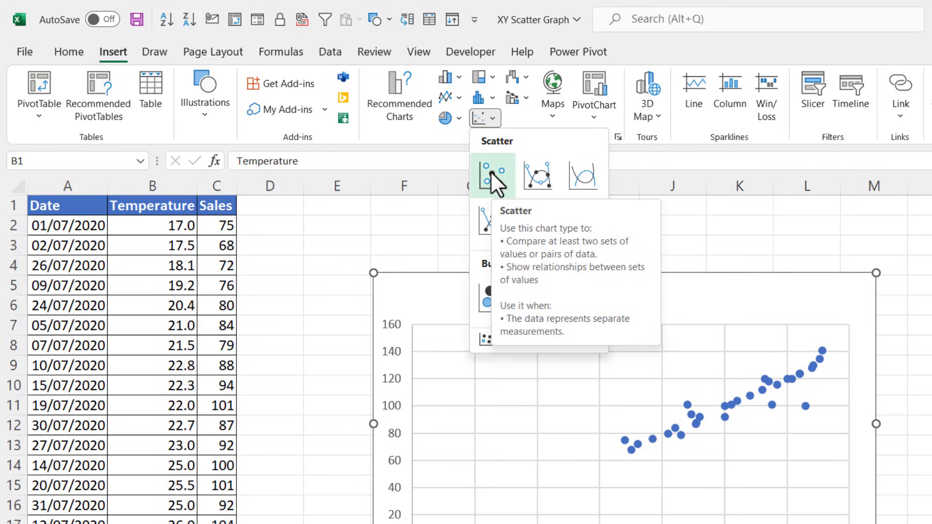
pyautogui.click(492, 176)
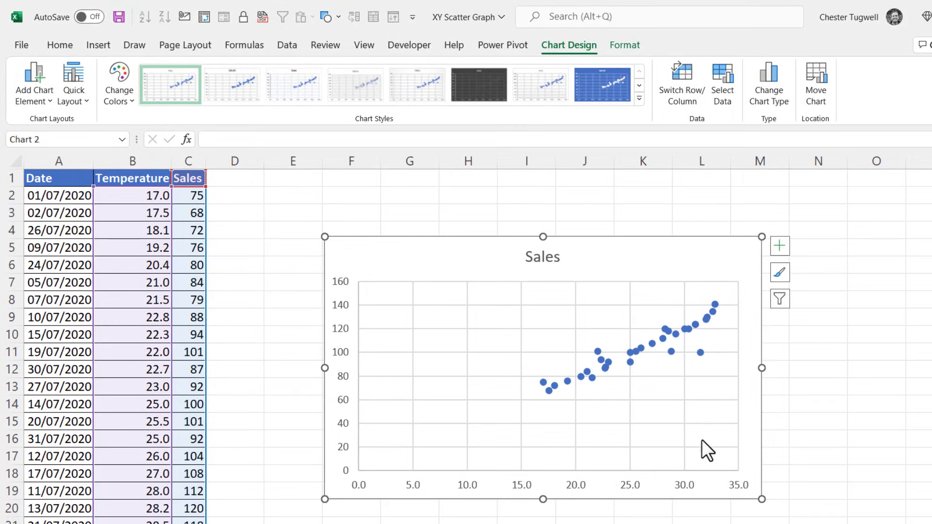
pyautogui.moveTo(426, 429)
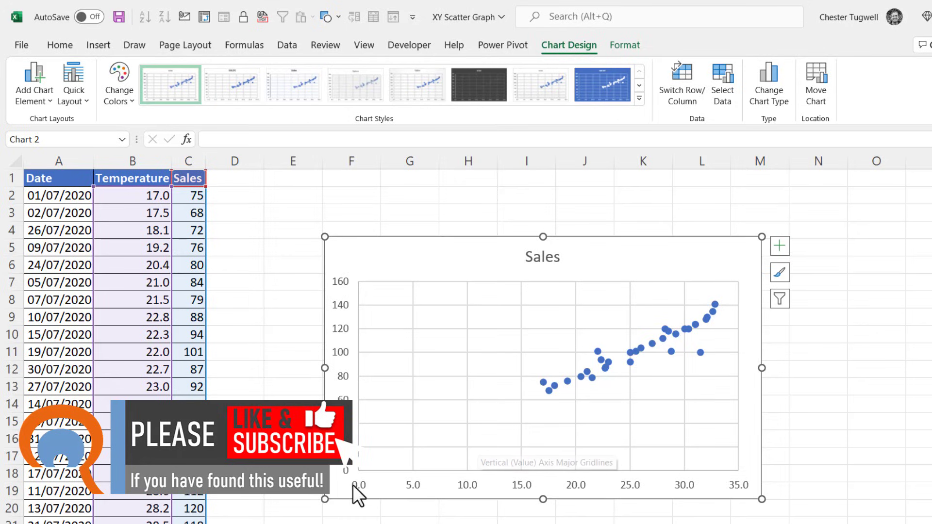
pyautogui.moveTo(648, 500)
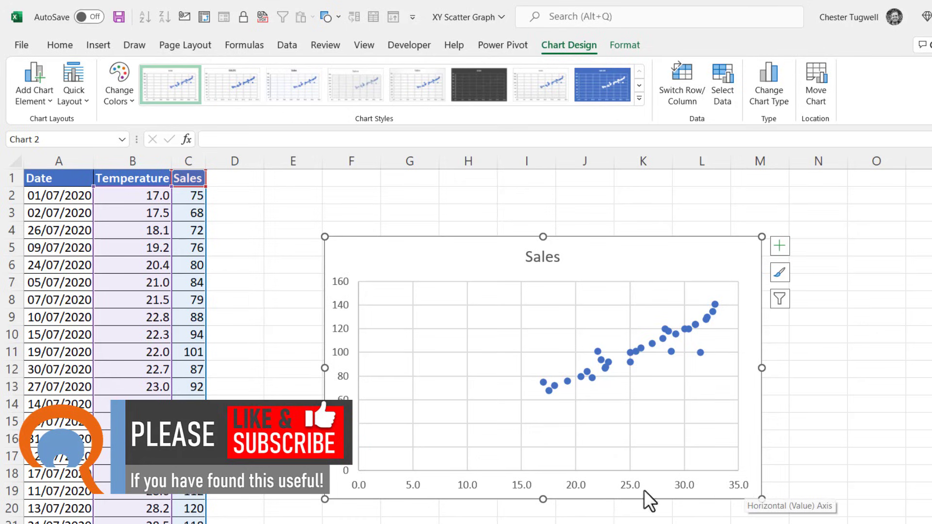
pyautogui.moveTo(455, 502)
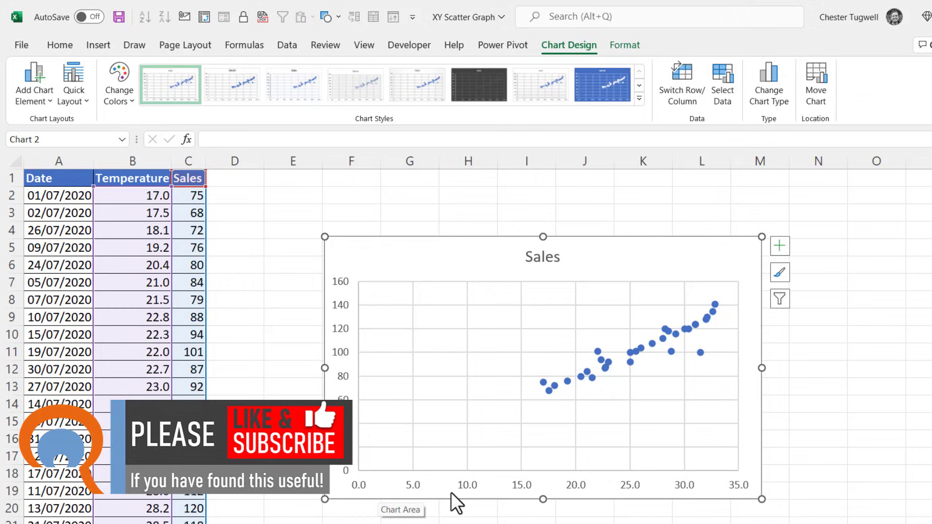
pyautogui.moveTo(323, 394)
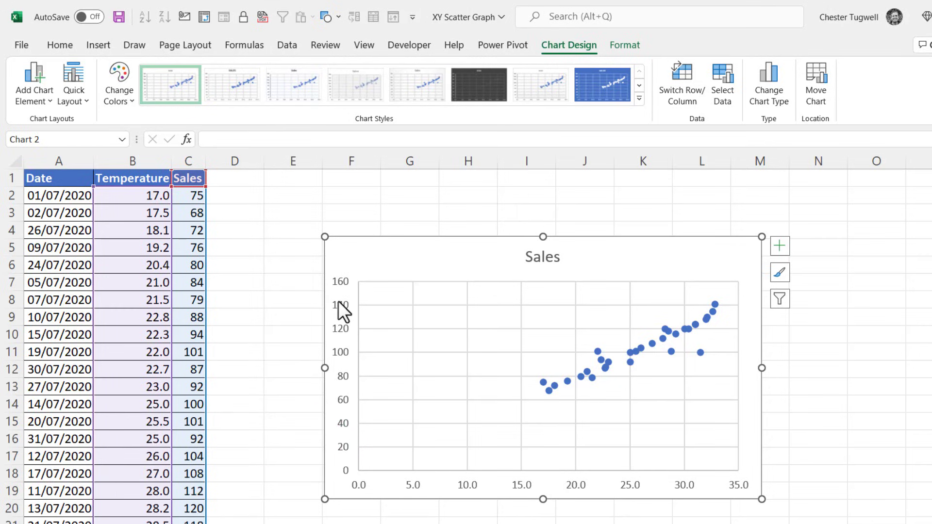
pyautogui.moveTo(355, 478)
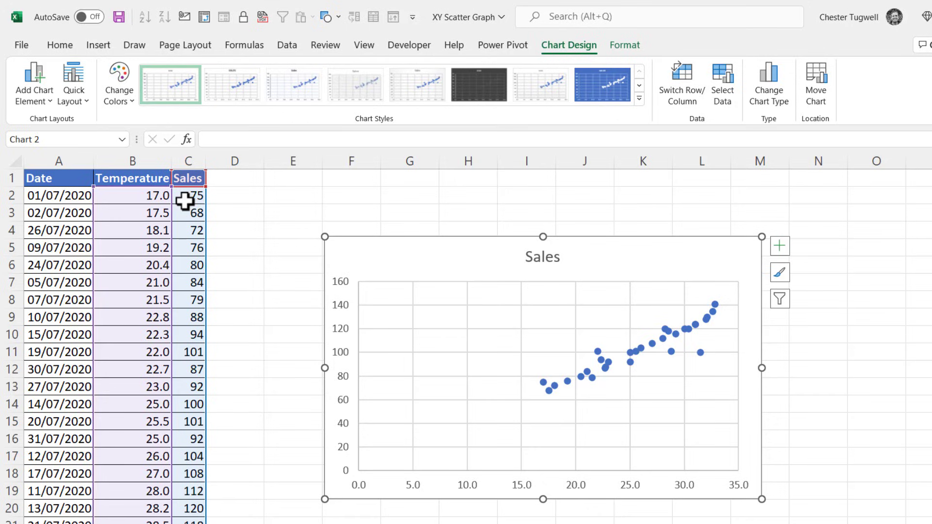
pyautogui.moveTo(30, 283)
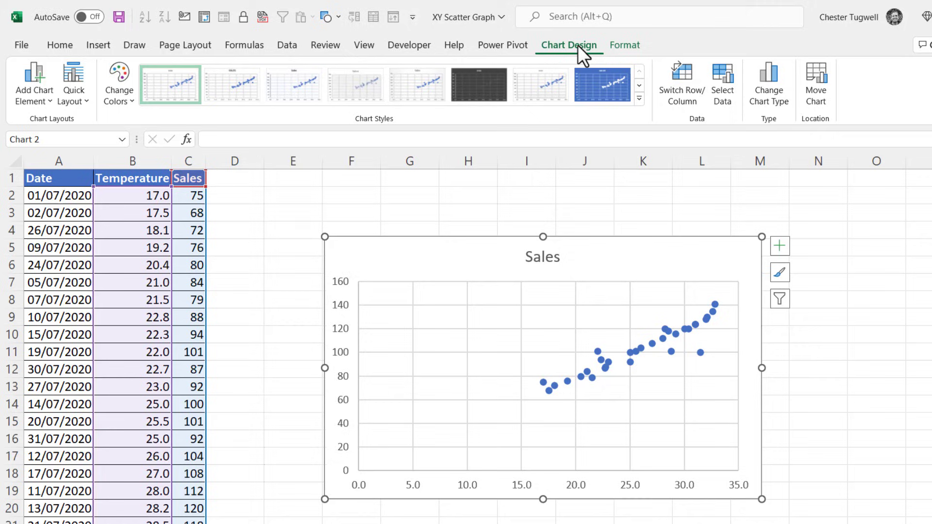
pyautogui.moveTo(723, 83)
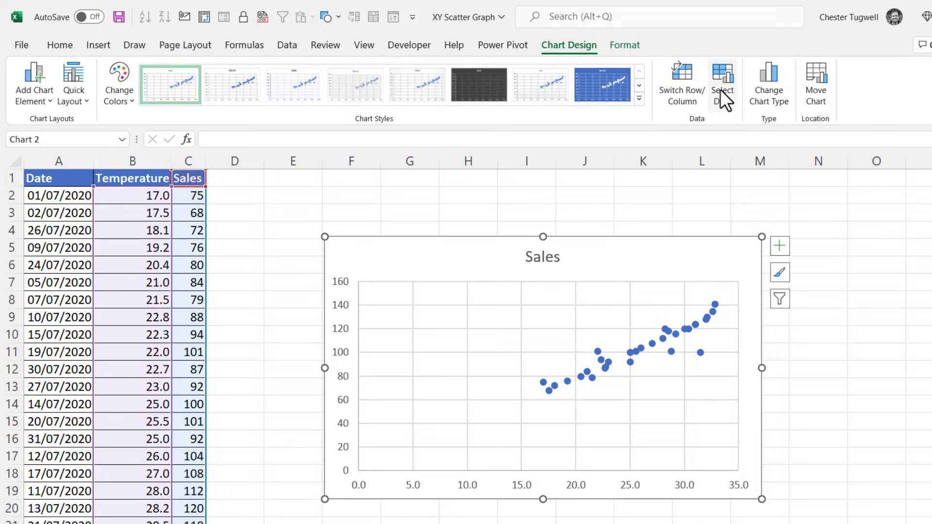
# Step: Bring up the chart's Select Data Source dialog through the chart's right-click menu
pyautogui.click(723, 83)
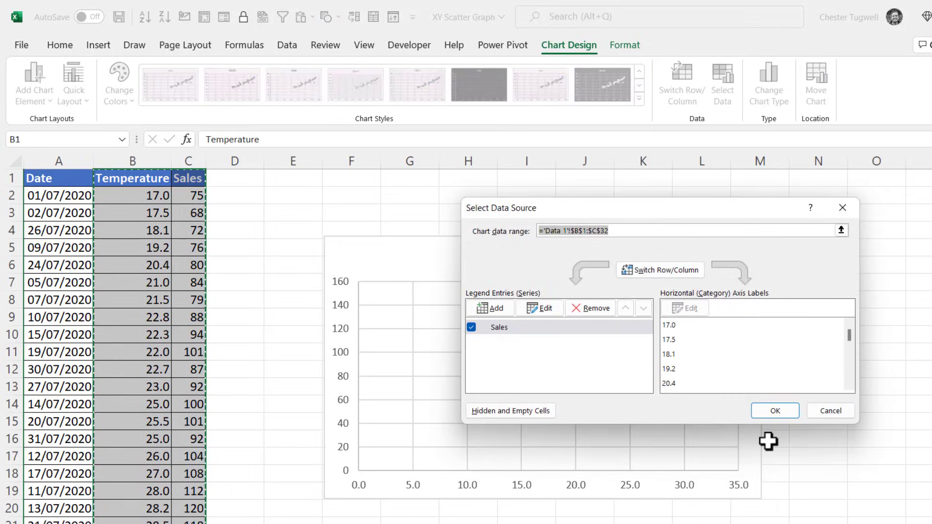
pyautogui.click(775, 410)
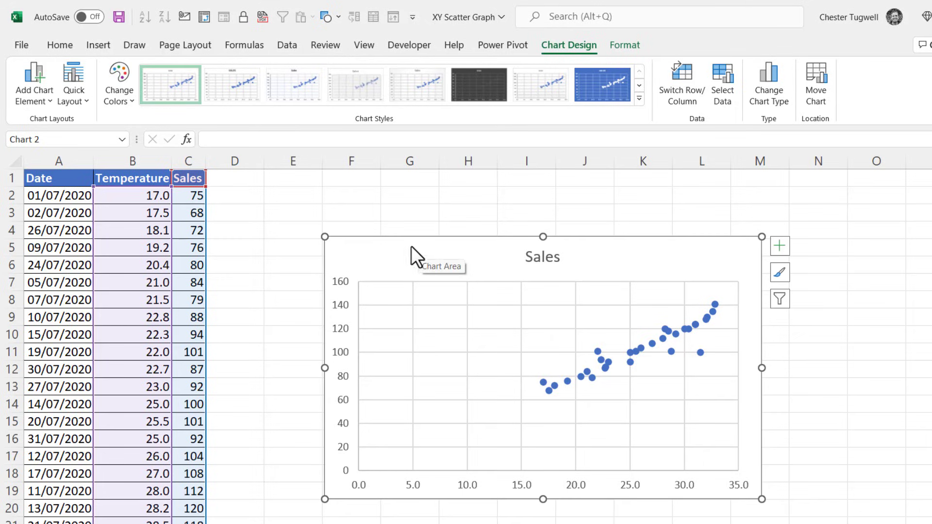
pyautogui.moveTo(476, 259)
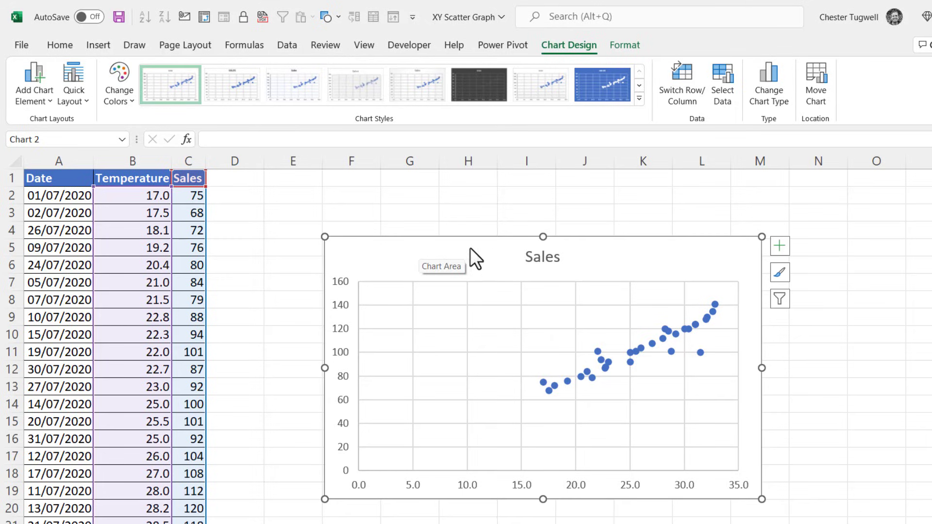
pyautogui.rightClick(476, 253)
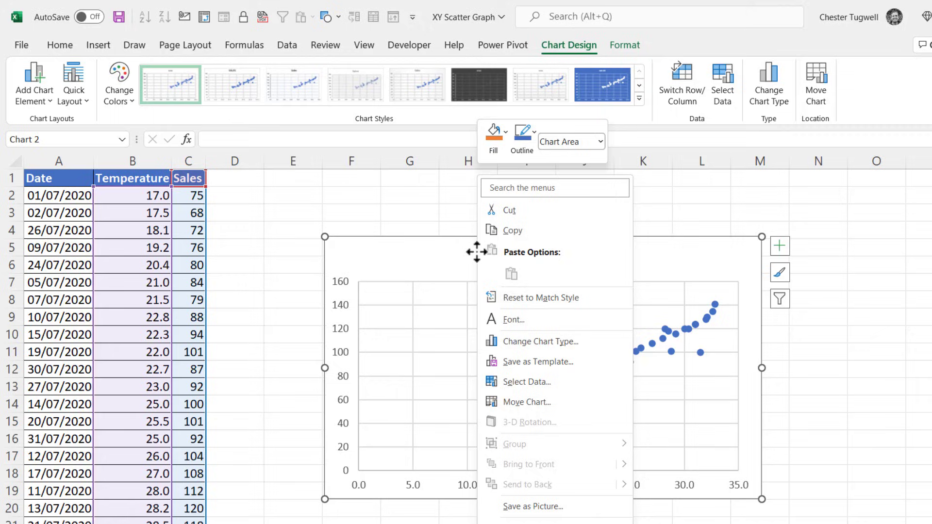
pyautogui.moveTo(527, 381)
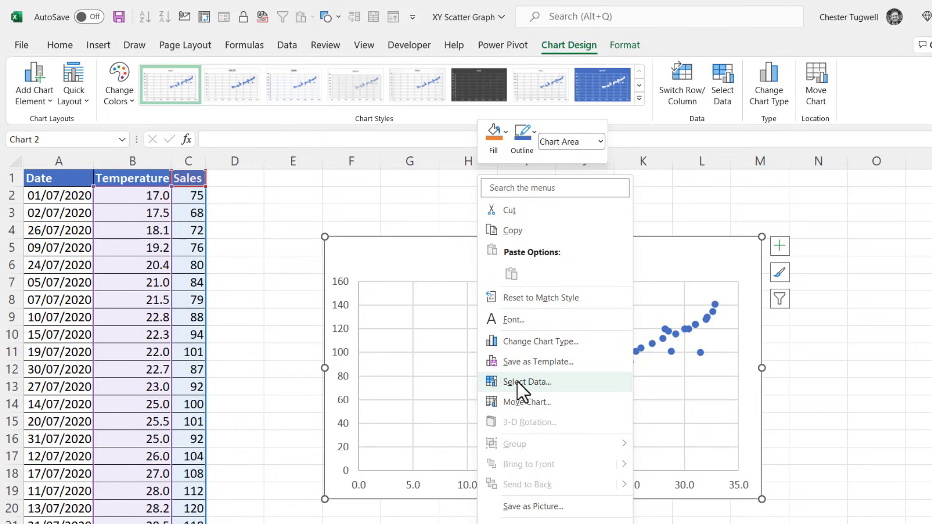
pyautogui.click(525, 382)
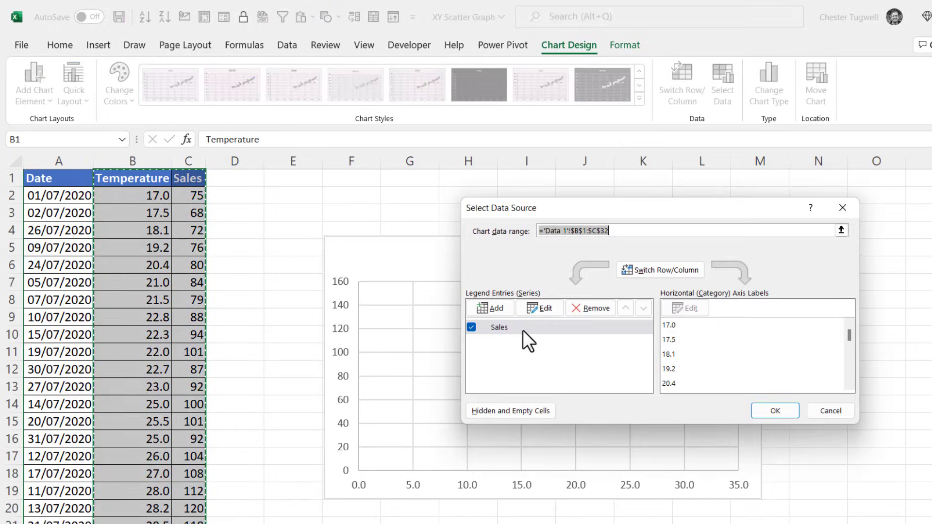
# Step: Edit the Sales series and set its X values to C2:C32
pyautogui.click(538, 308)
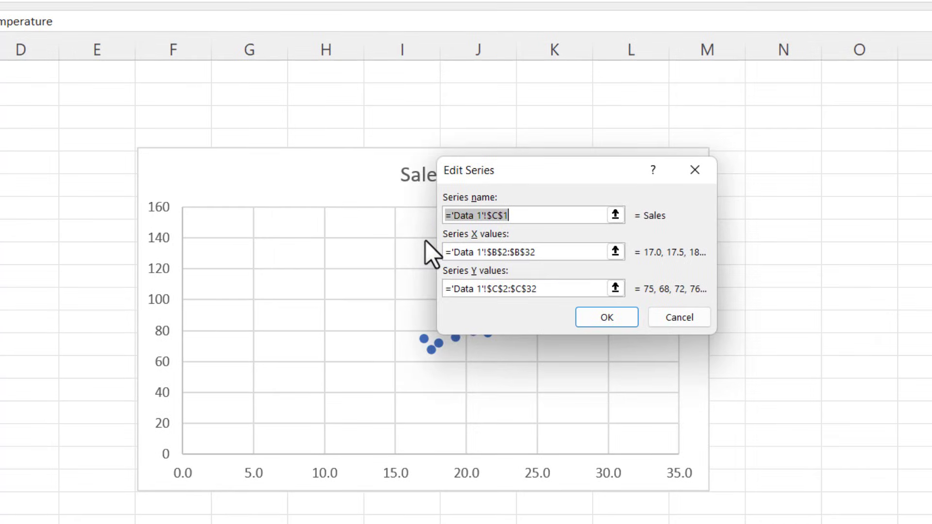
pyautogui.moveTo(513, 284)
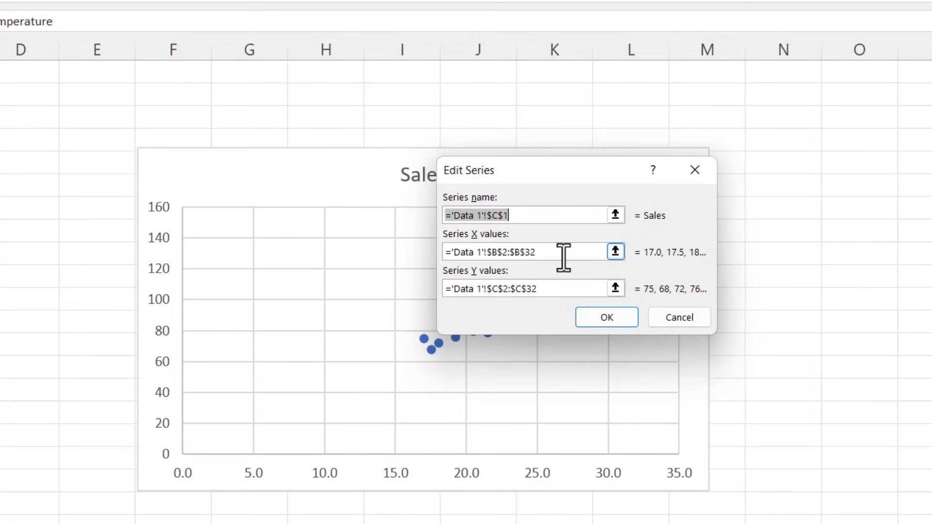
pyautogui.moveTo(502, 291)
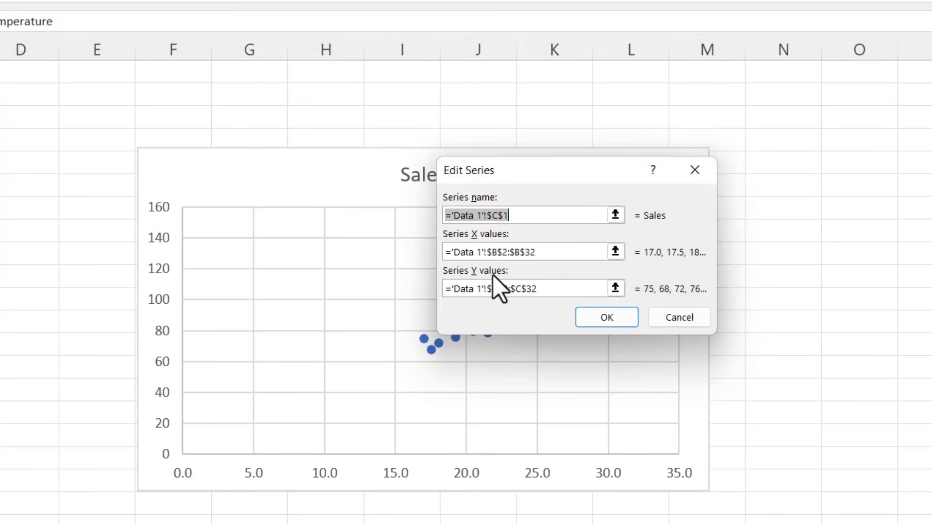
pyautogui.click(523, 288)
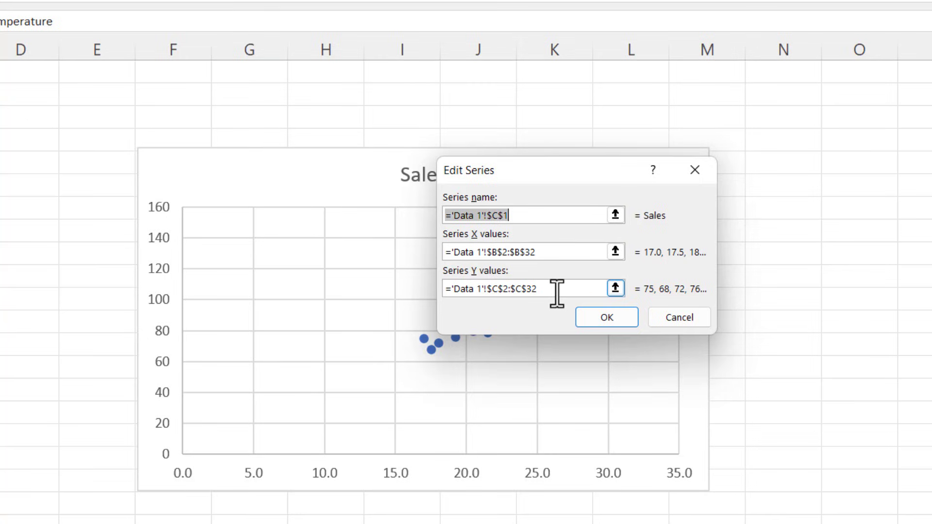
pyautogui.moveTo(559, 251)
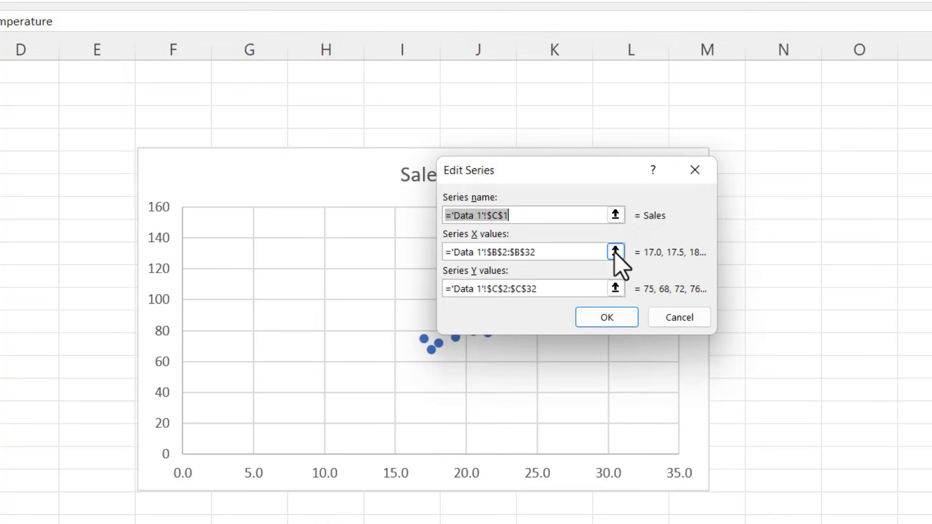
pyautogui.click(615, 252)
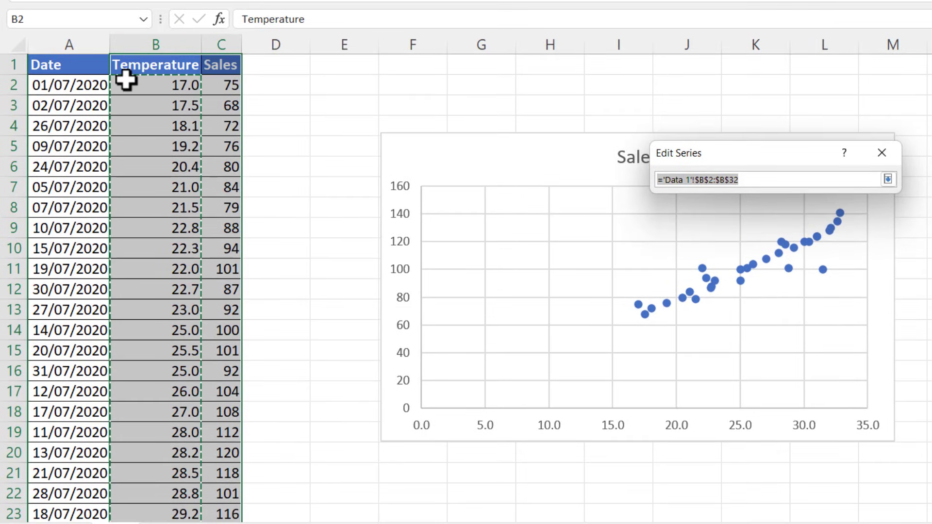
pyautogui.moveTo(143, 443)
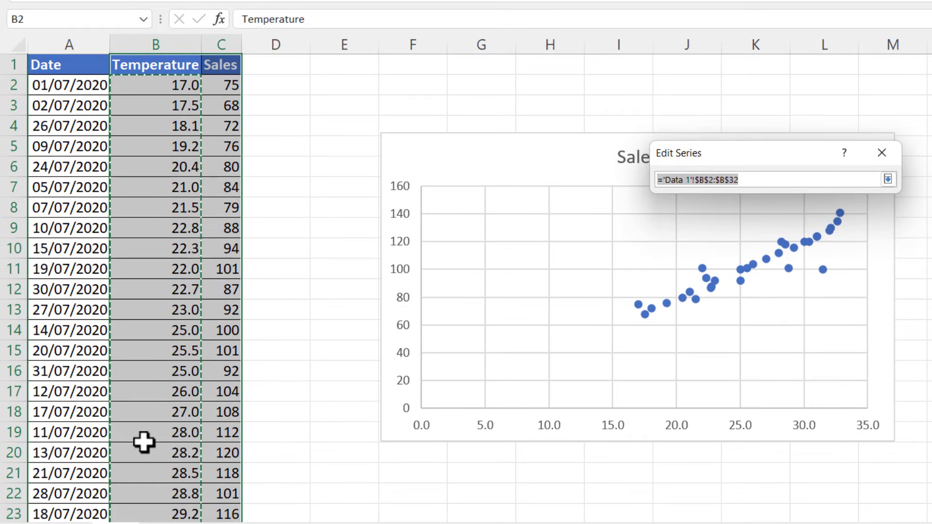
pyautogui.moveTo(220, 85)
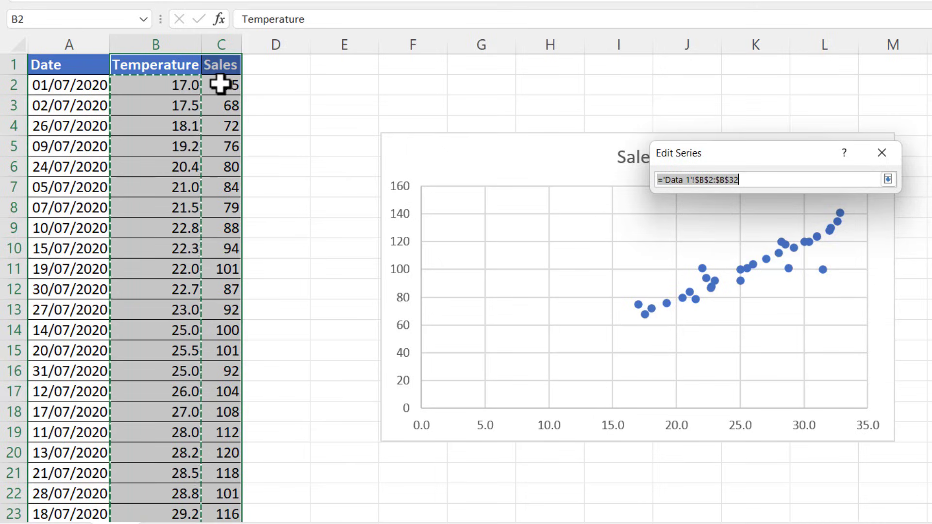
pyautogui.click(222, 85)
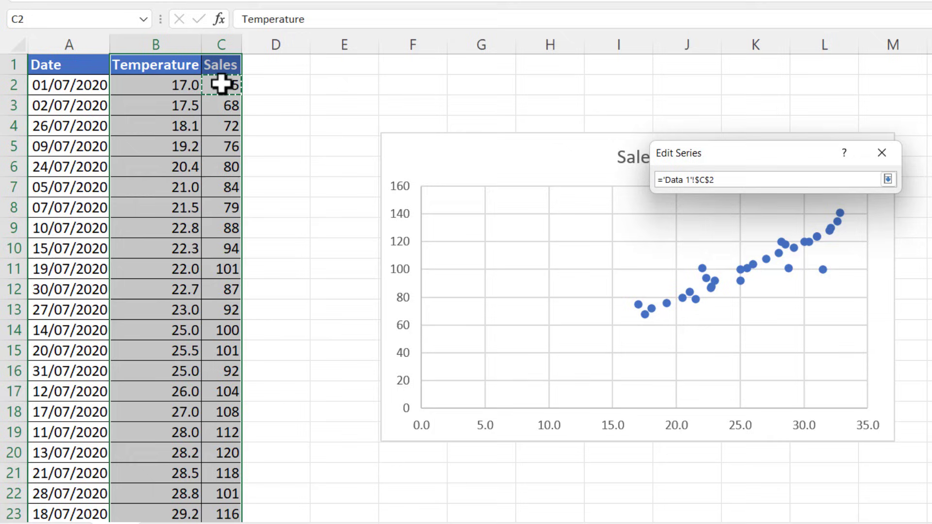
pyautogui.press('ctrl+shift+down')
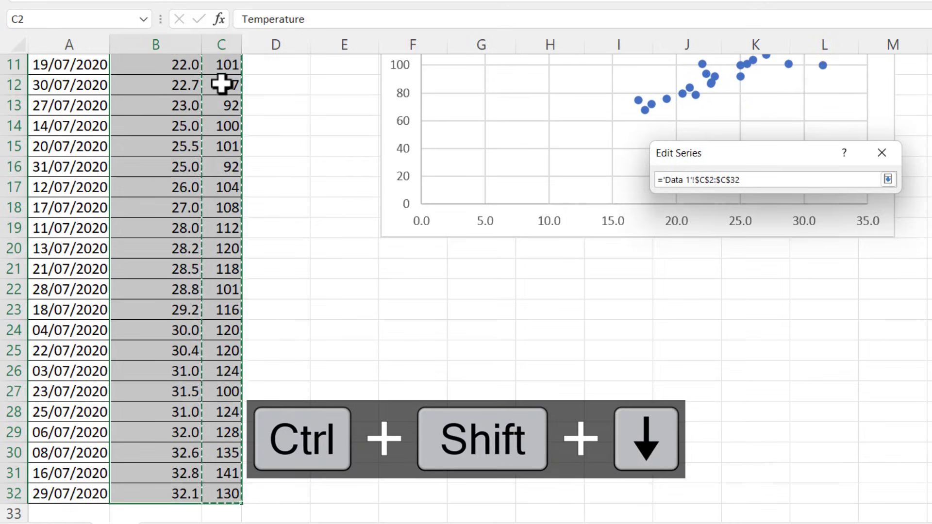
pyautogui.click(888, 179)
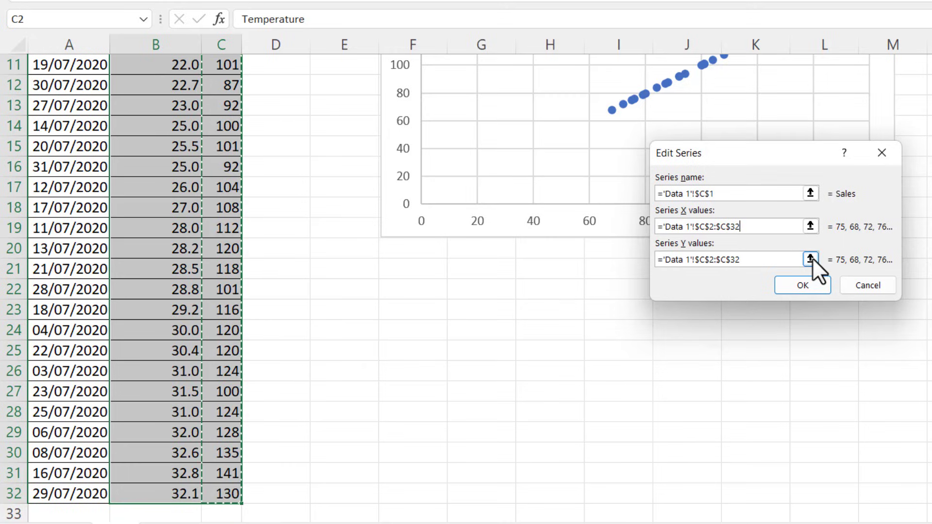
# Step: Set the series Y values to the Temperature column B2:B32 and confirm
pyautogui.click(811, 260)
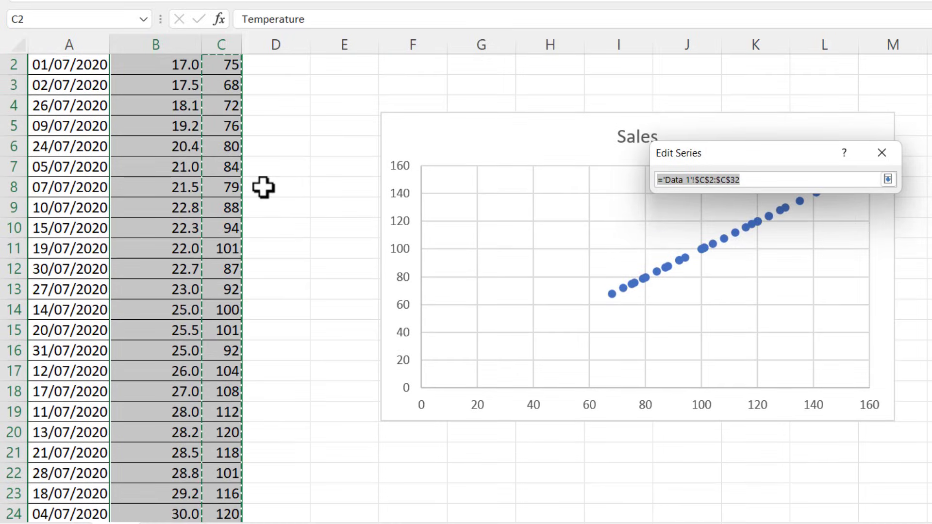
pyautogui.click(156, 85)
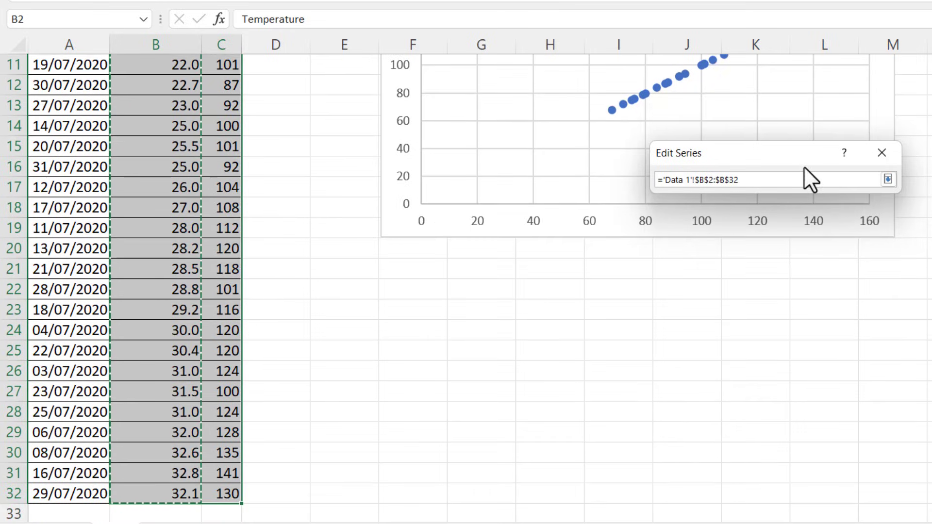
pyautogui.click(888, 179)
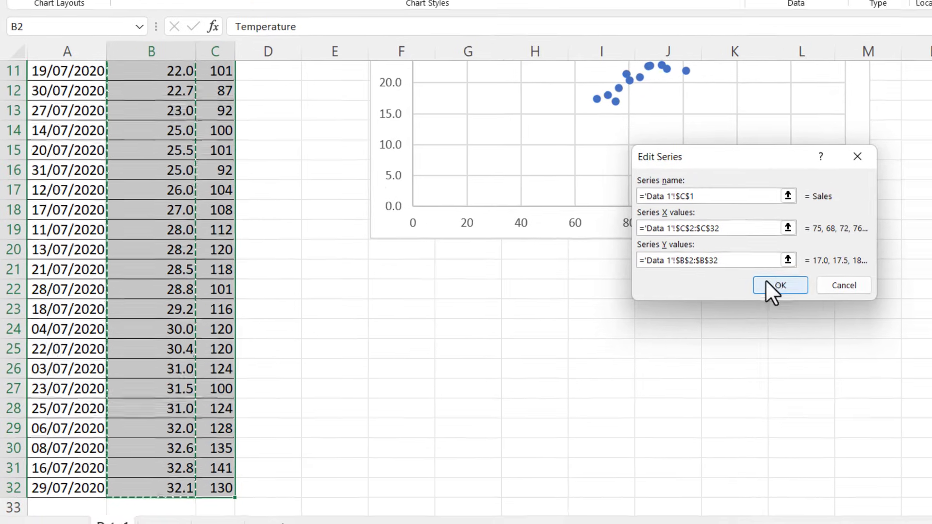
pyautogui.click(780, 286)
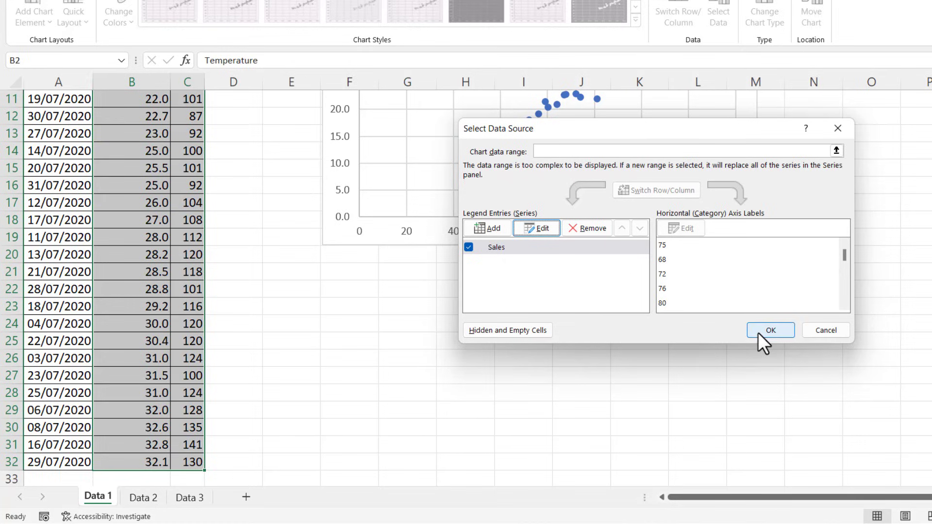
# Step: Confirm the Select Data Source dialog with OK
pyautogui.click(771, 331)
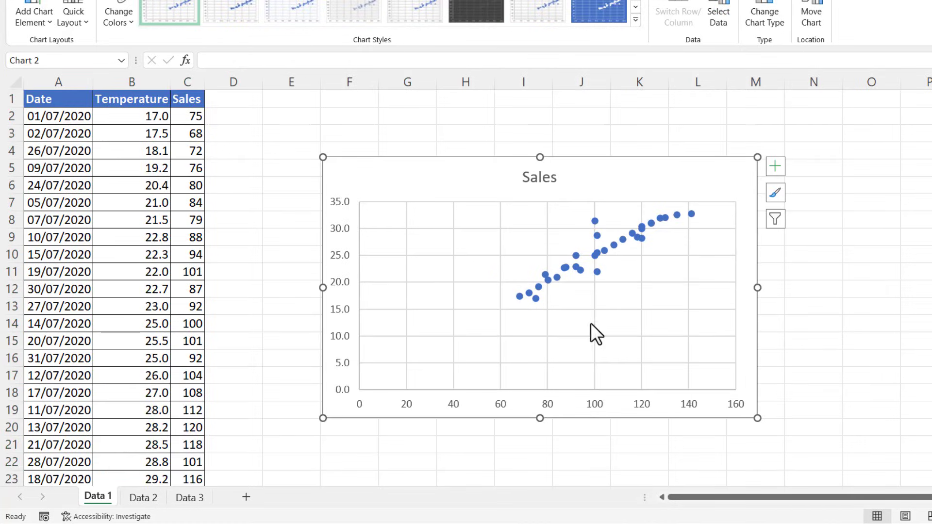
pyautogui.moveTo(341, 306)
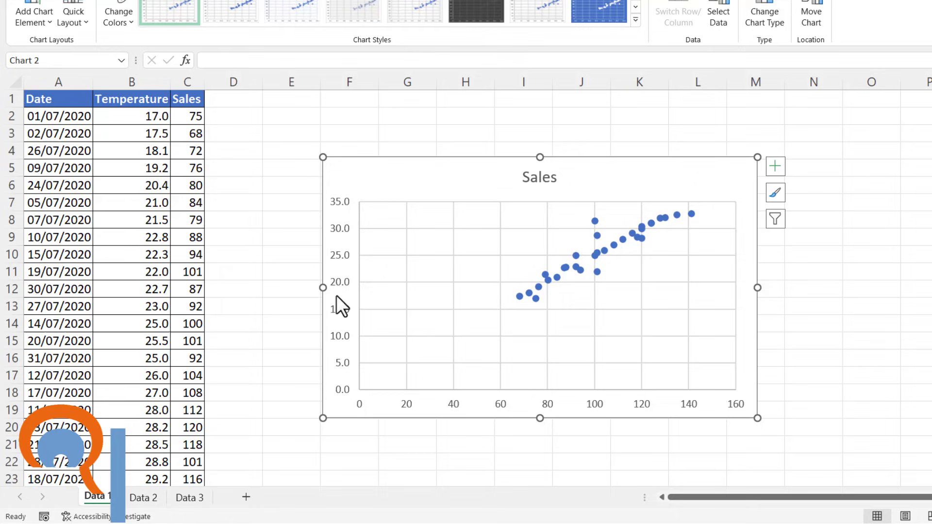
pyautogui.moveTo(358, 403)
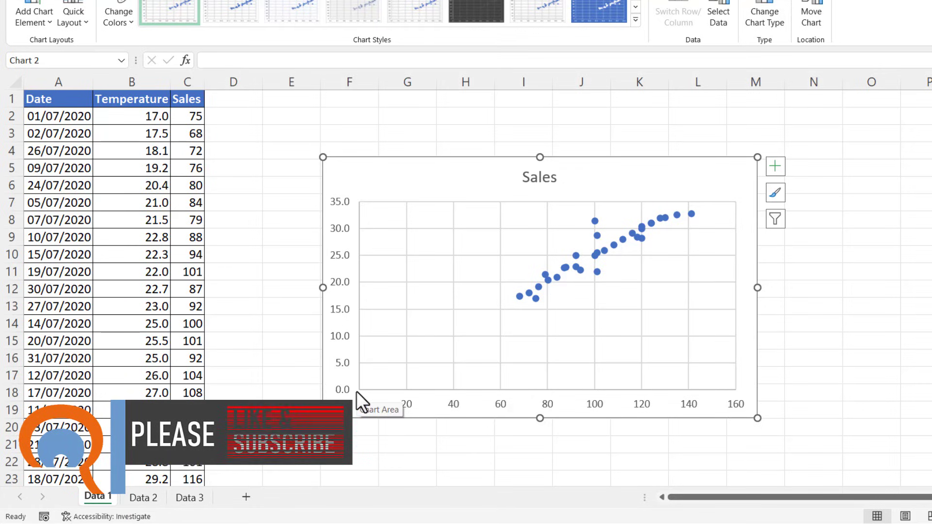
pyautogui.moveTo(502, 421)
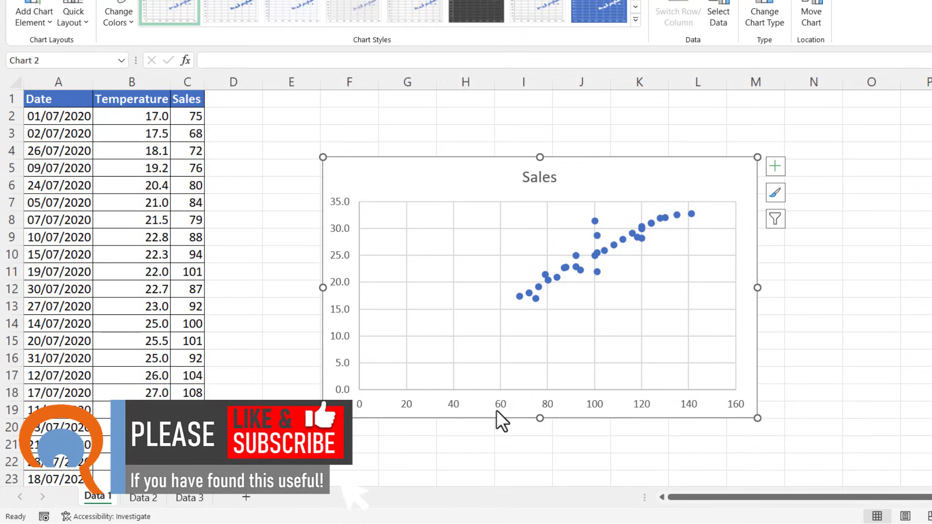
pyautogui.moveTo(737, 415)
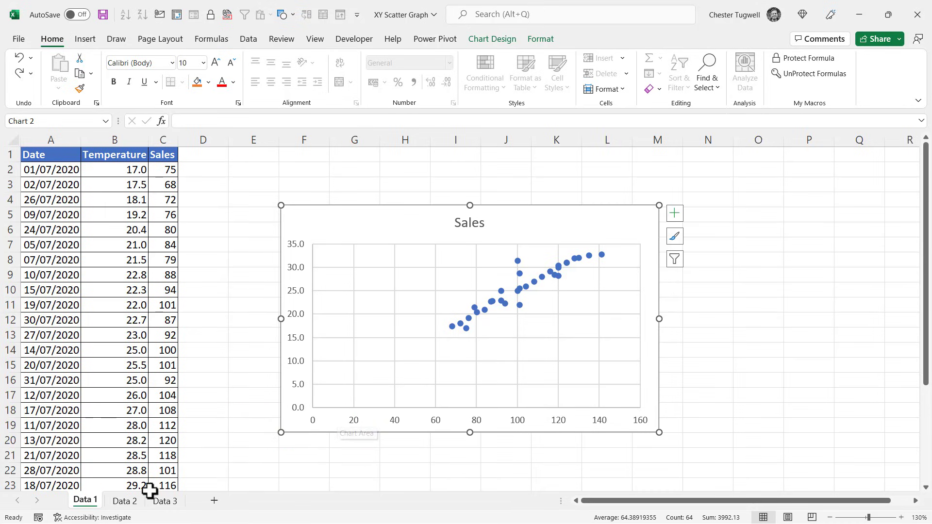
# Step: On Data 2, Shift-drag column C (Sales) in front of column B (Temperature)
pyautogui.click(124, 501)
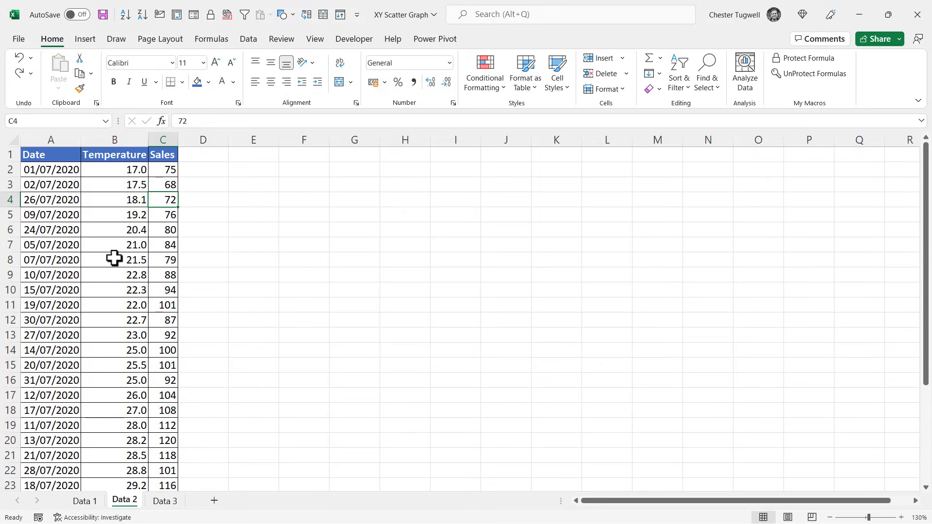
pyautogui.moveTo(139, 158)
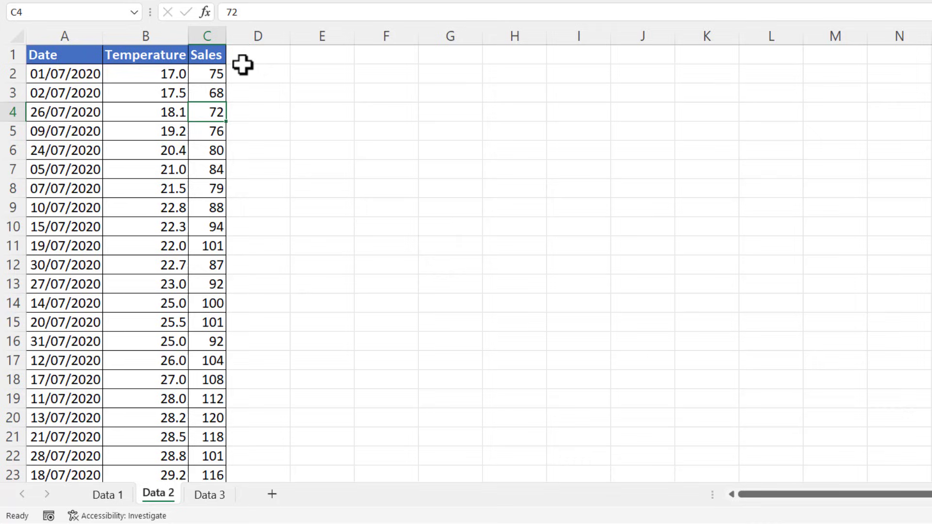
pyautogui.click(207, 36)
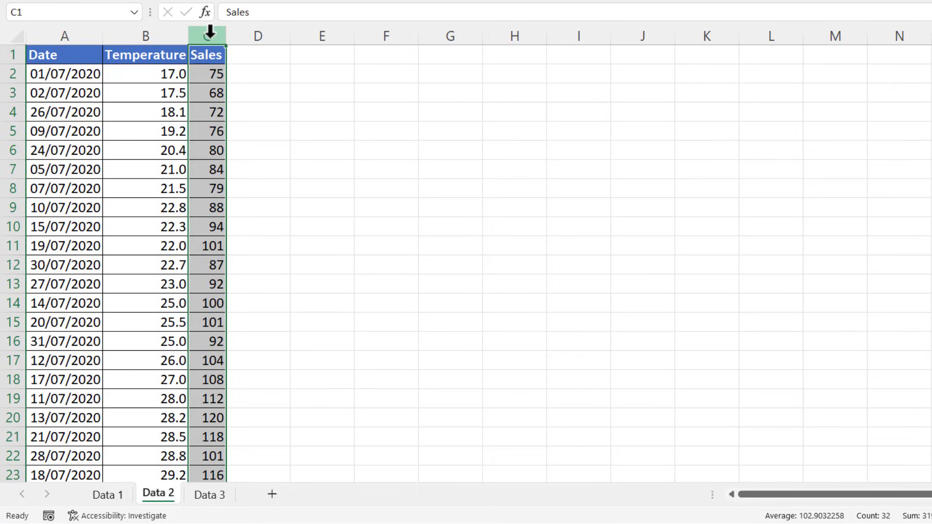
pyautogui.press('shift')
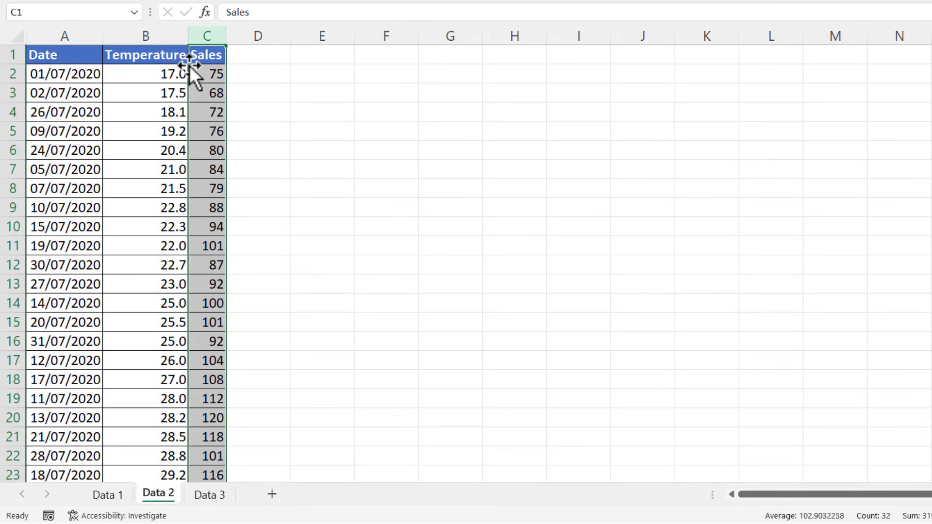
pyautogui.moveTo(179, 77)
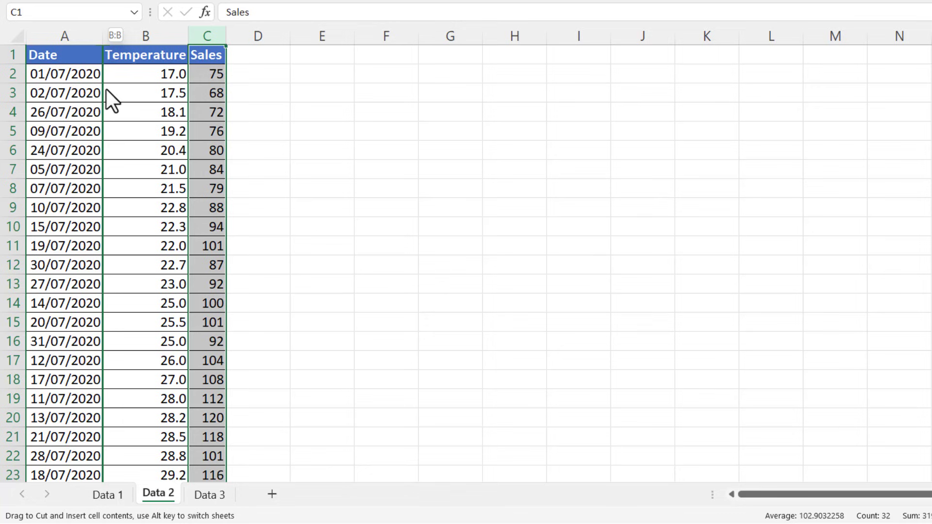
pyautogui.moveTo(207, 35); pyautogui.dragTo(107, 35)
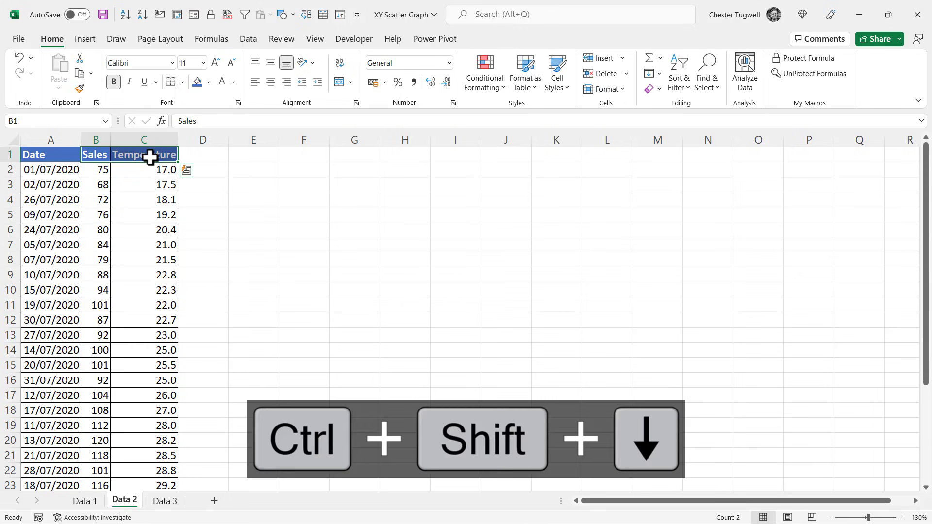
# Step: Add a scatter chart of the reordered columns on Data 2, then go to Data 3
pyautogui.press('ctrl+shift+down')
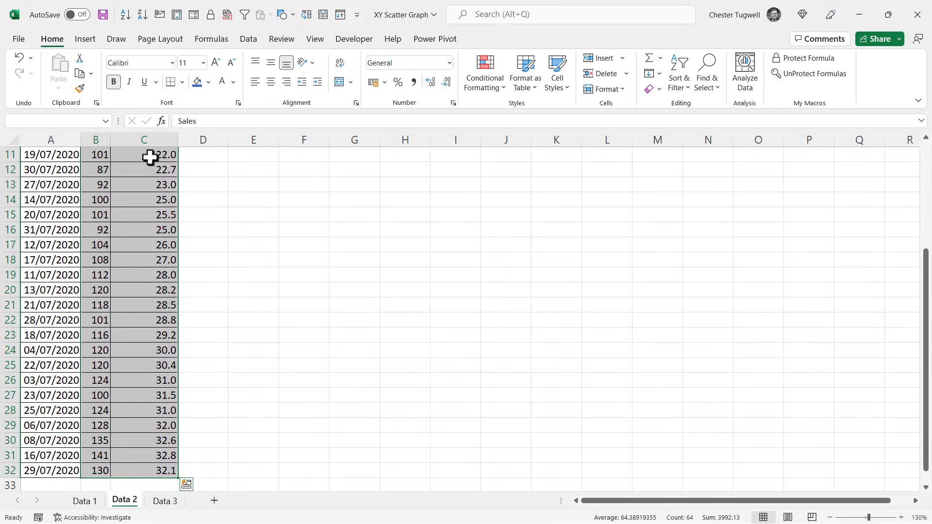
pyautogui.click(84, 39)
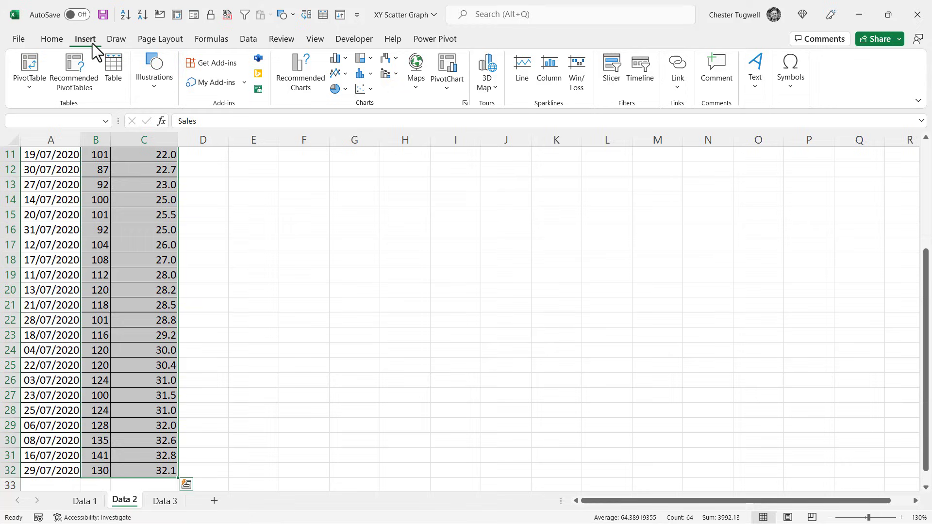
pyautogui.moveTo(361, 95)
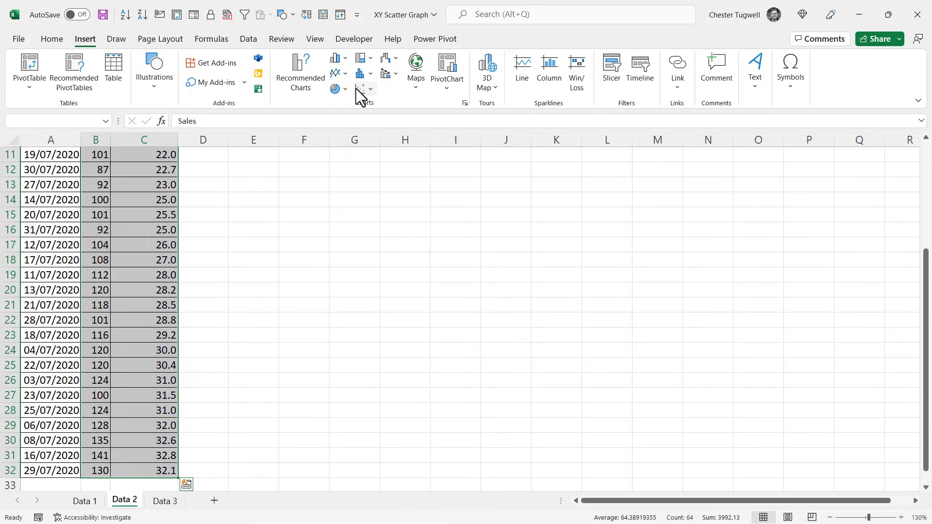
pyautogui.click(360, 73)
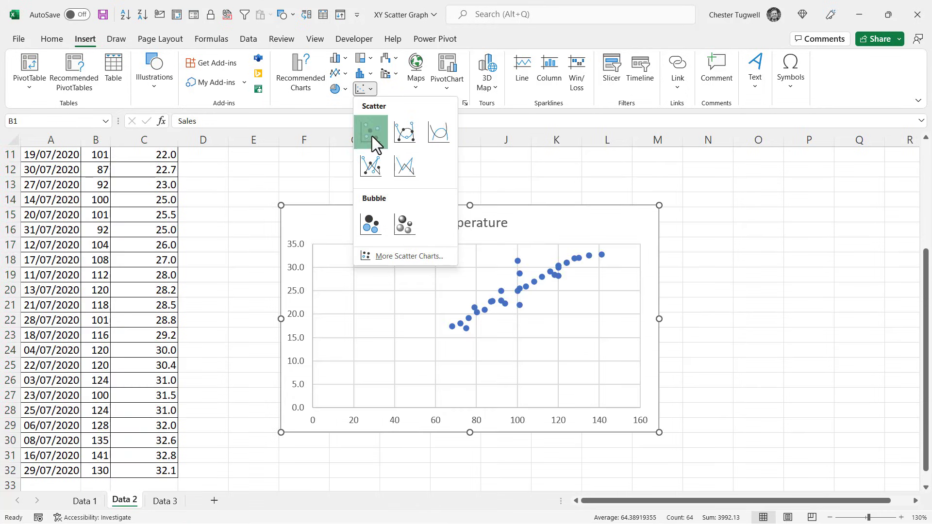
pyautogui.click(370, 132)
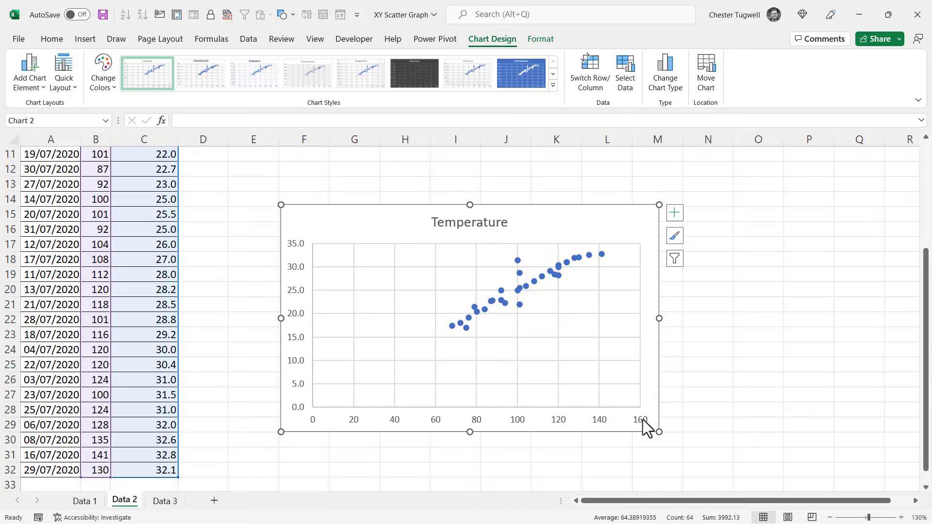
pyautogui.moveTo(303, 430)
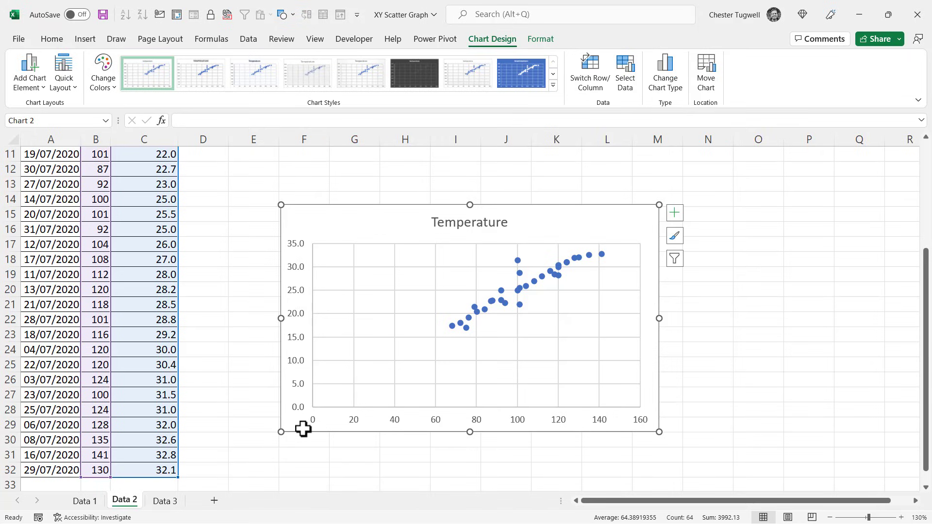
pyautogui.moveTo(665, 422)
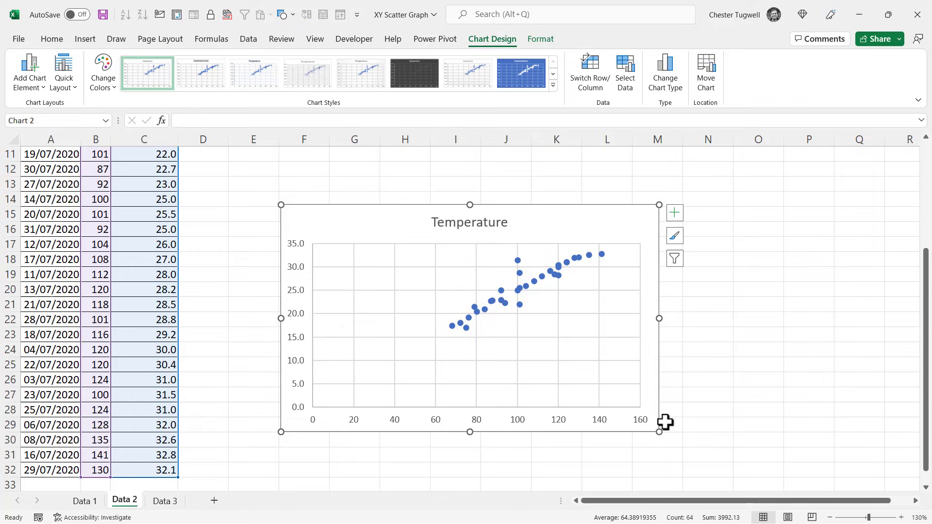
pyautogui.click(165, 501)
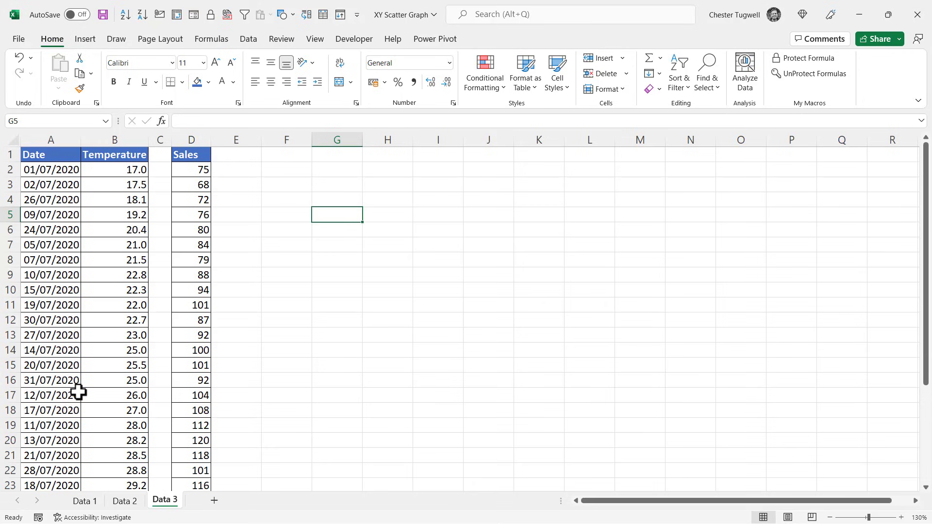
# Step: Select Temperature B1:B32 and, with Ctrl, Sales D1:D32 as a non-adjacent range
pyautogui.click(117, 154)
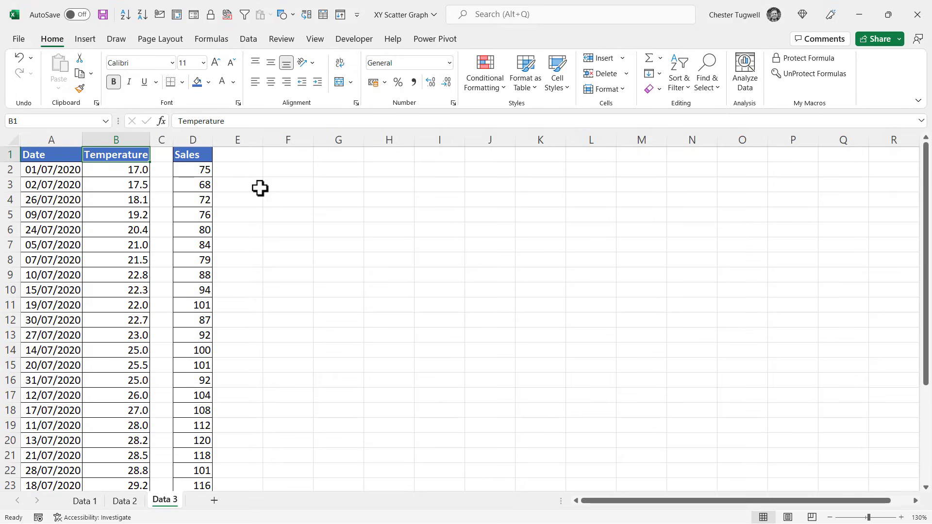
pyautogui.moveTo(116, 155)
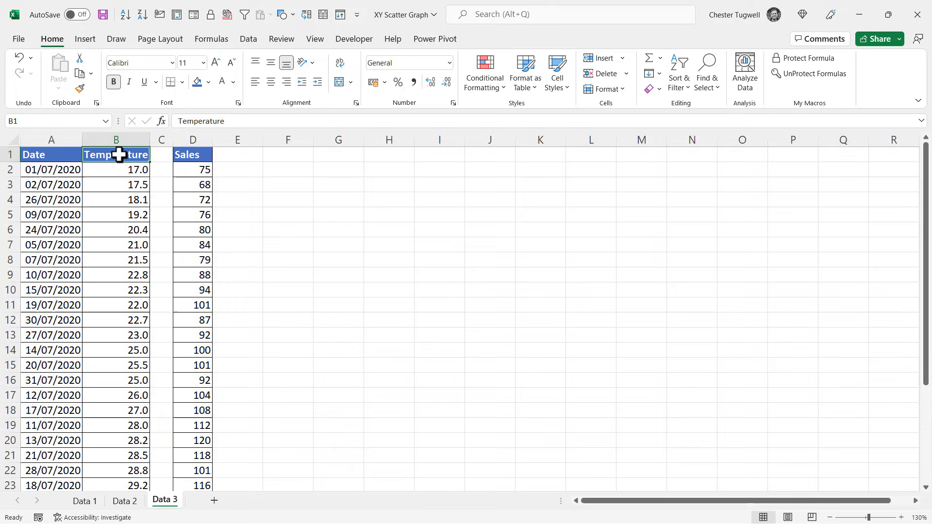
pyautogui.press('ctrl+shift+down')
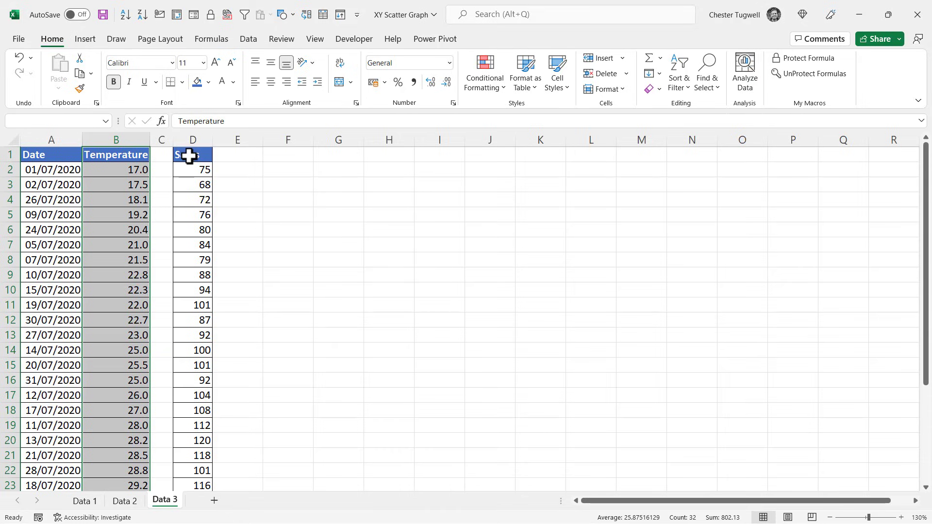
pyautogui.click(193, 154)
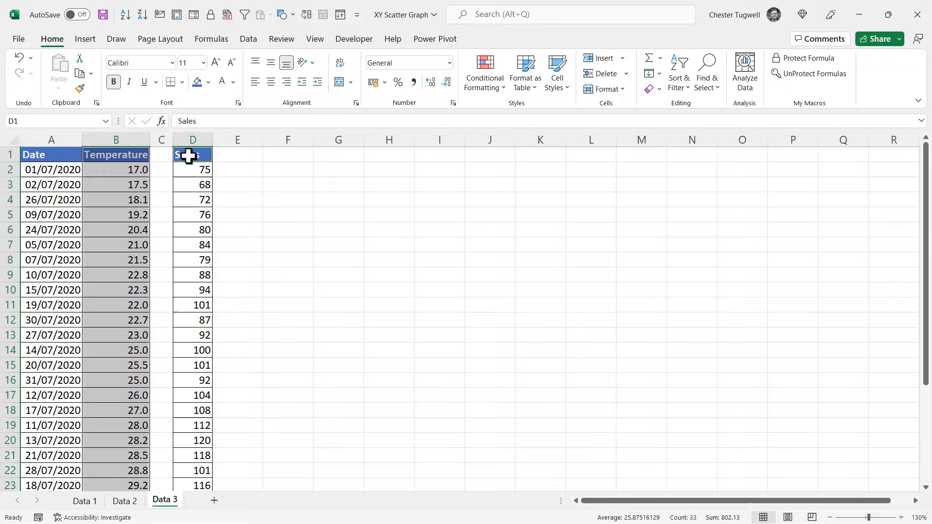
pyautogui.press('ctrl+shift+down')
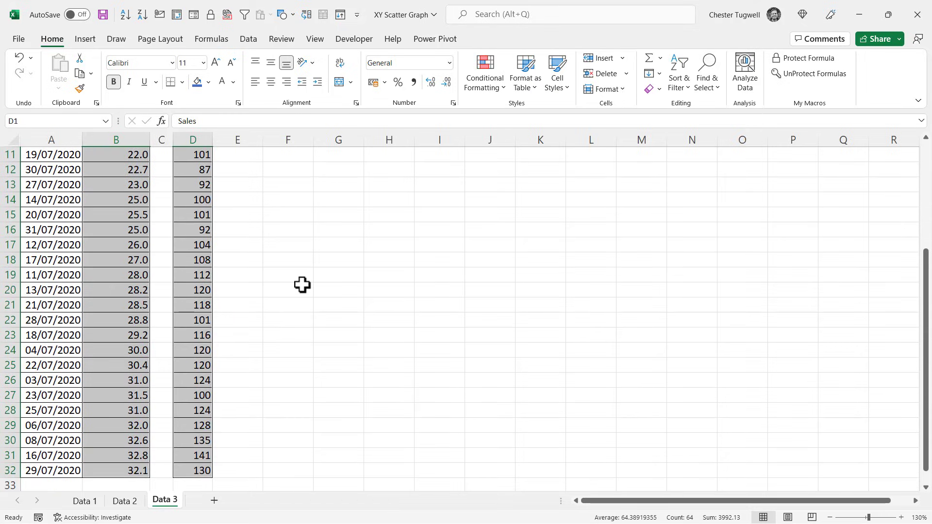
pyautogui.click(288, 440)
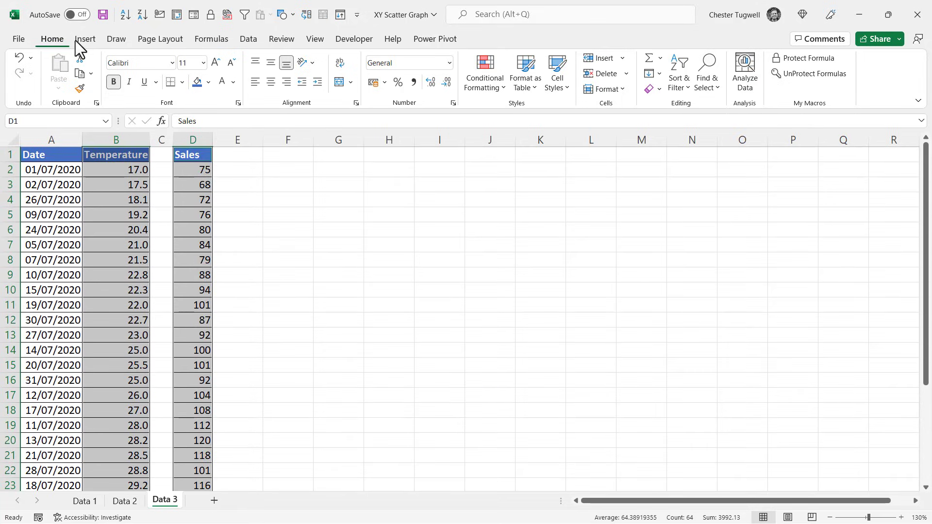
# Step: Insert a plain Scatter chart from the non-adjacent Temperature and Sales selection
pyautogui.click(363, 90)
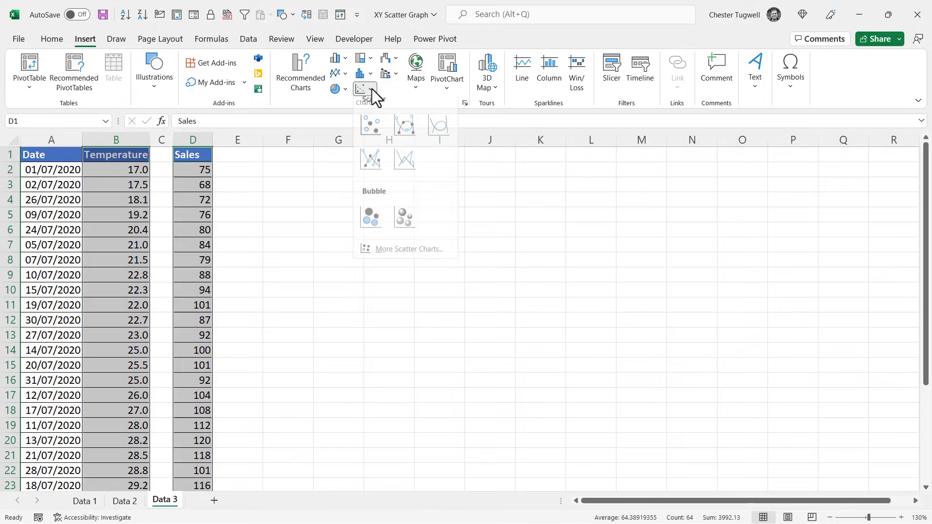
pyautogui.click(370, 125)
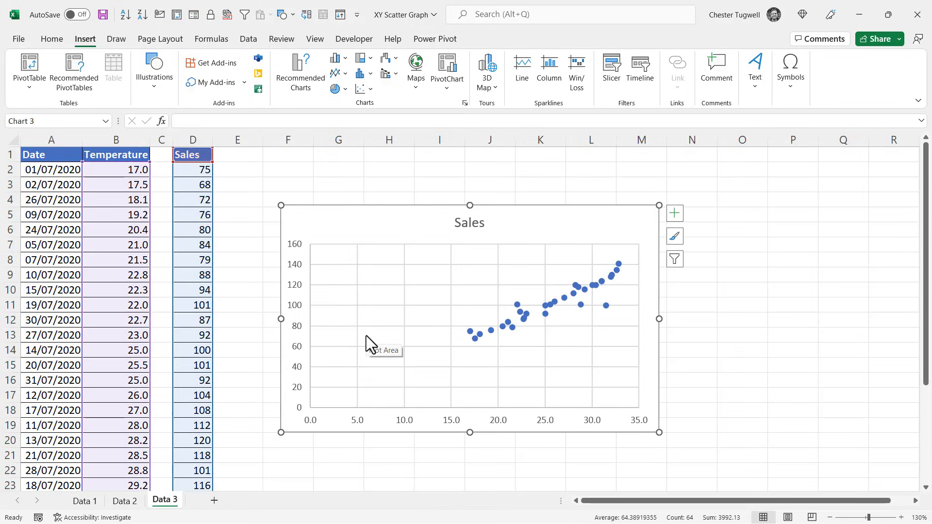
pyautogui.moveTo(372, 437)
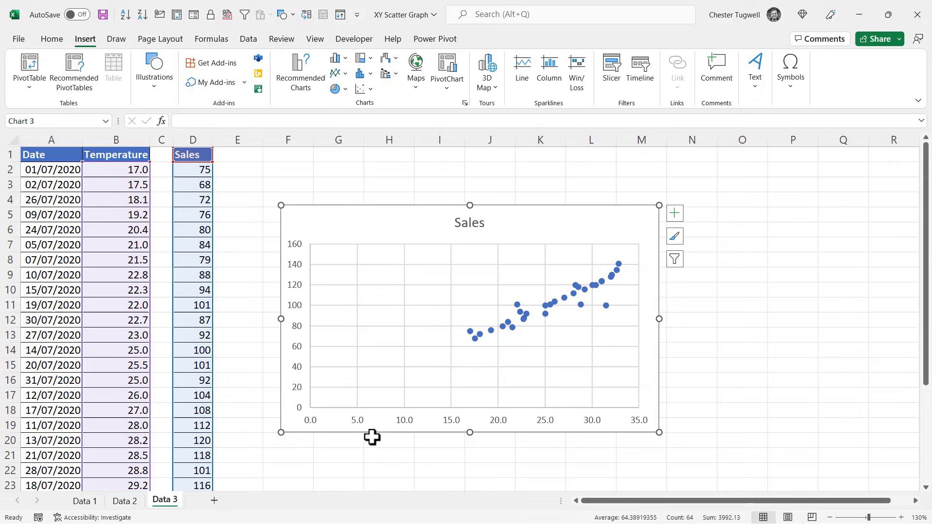
pyautogui.moveTo(432, 434)
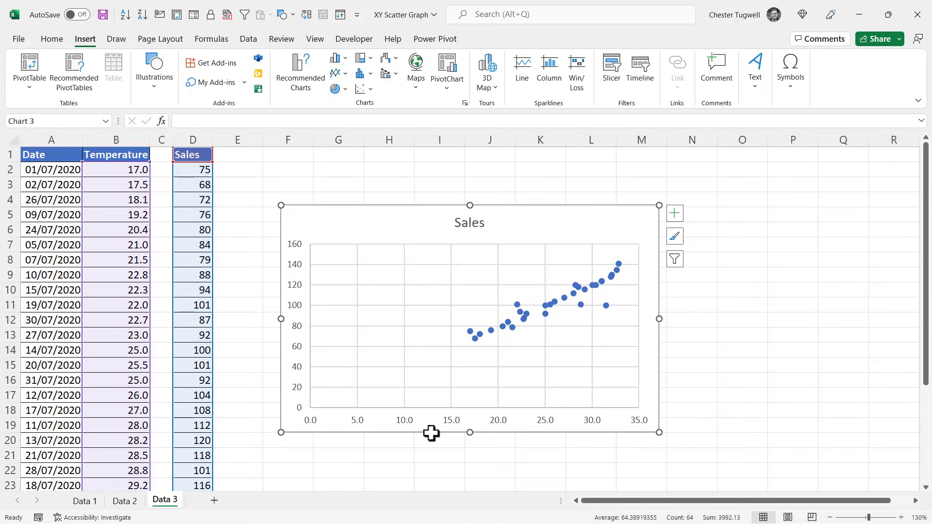
pyautogui.moveTo(458, 430)
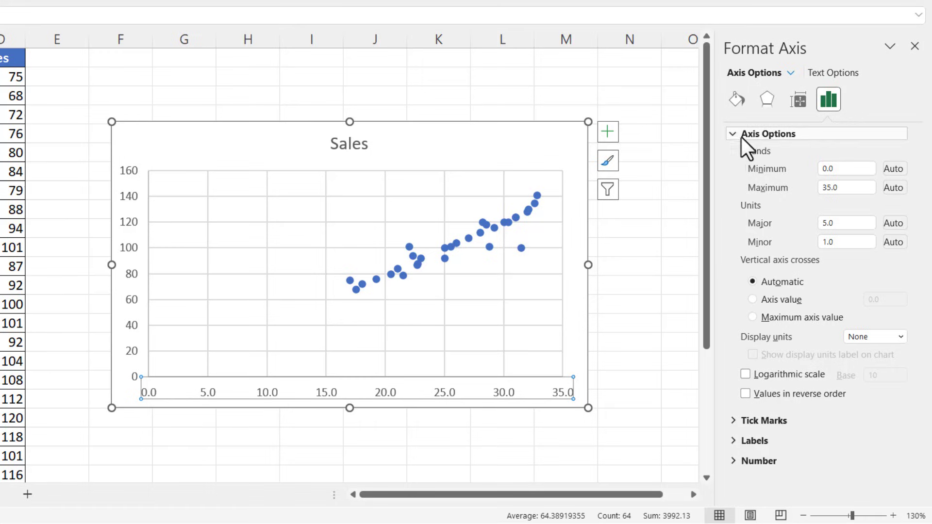
pyautogui.moveTo(767, 181)
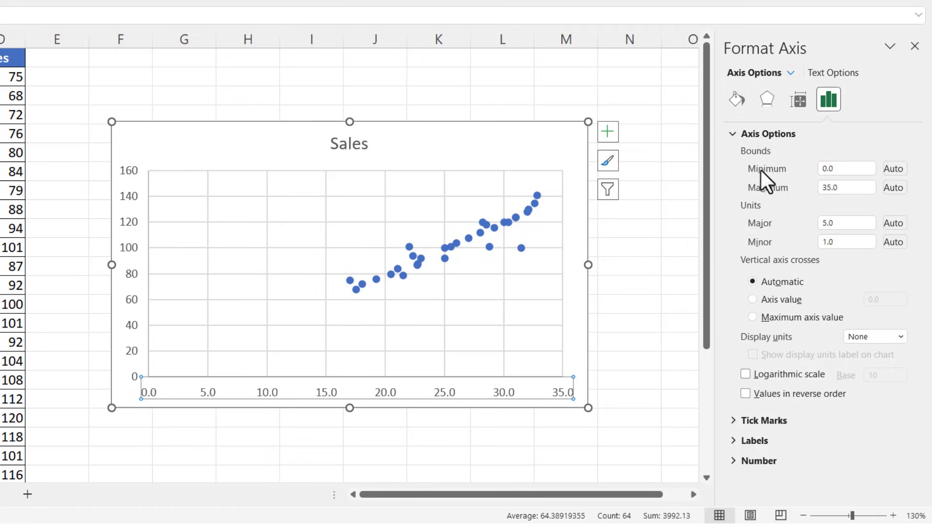
# Step: Enter 15.0 as the horizontal axis Minimum bound in Format Axis
pyautogui.click(846, 169)
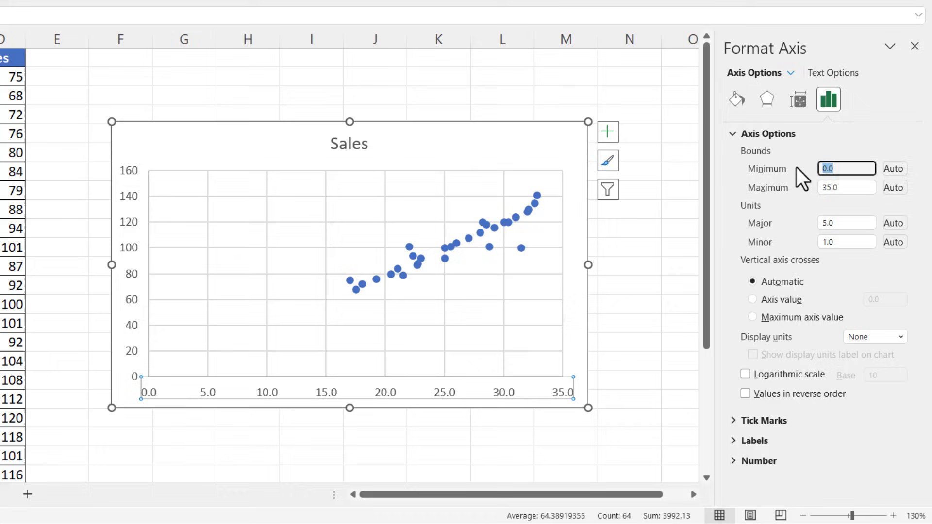
pyautogui.write('15.0')
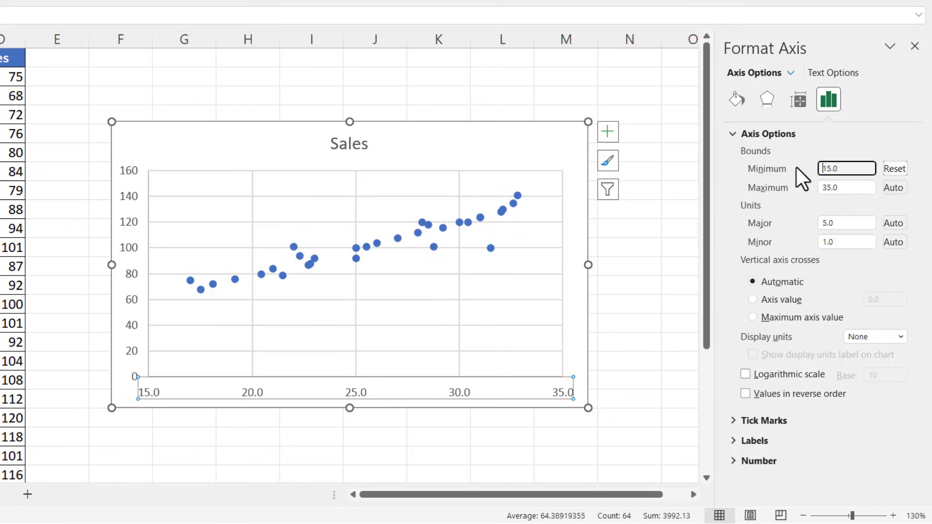
pyautogui.moveTo(608, 131)
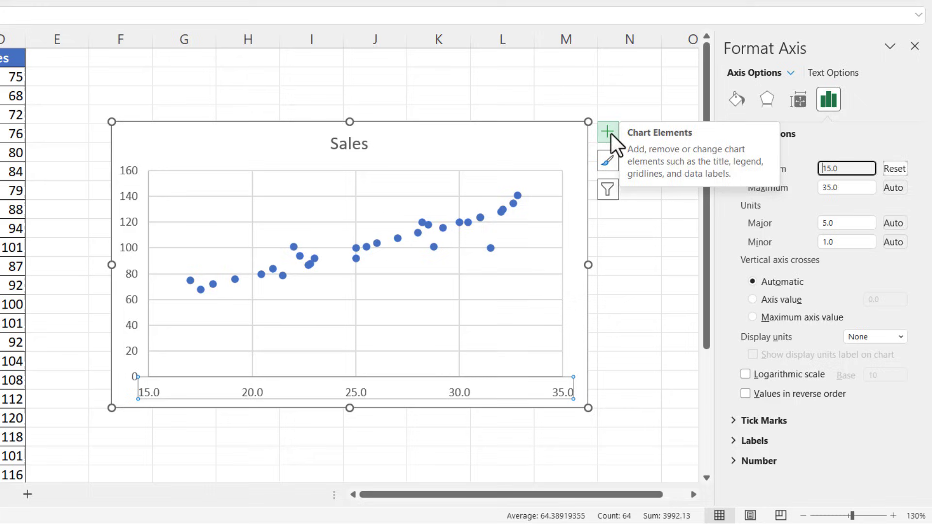
# Step: Add a linear trendline to the Sales scatter chart via Chart Elements
pyautogui.click(608, 132)
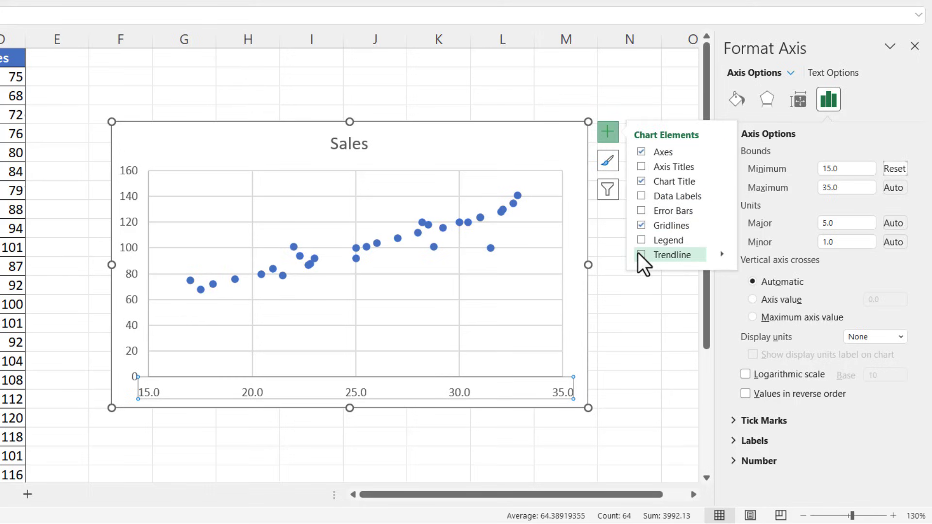
pyautogui.click(642, 254)
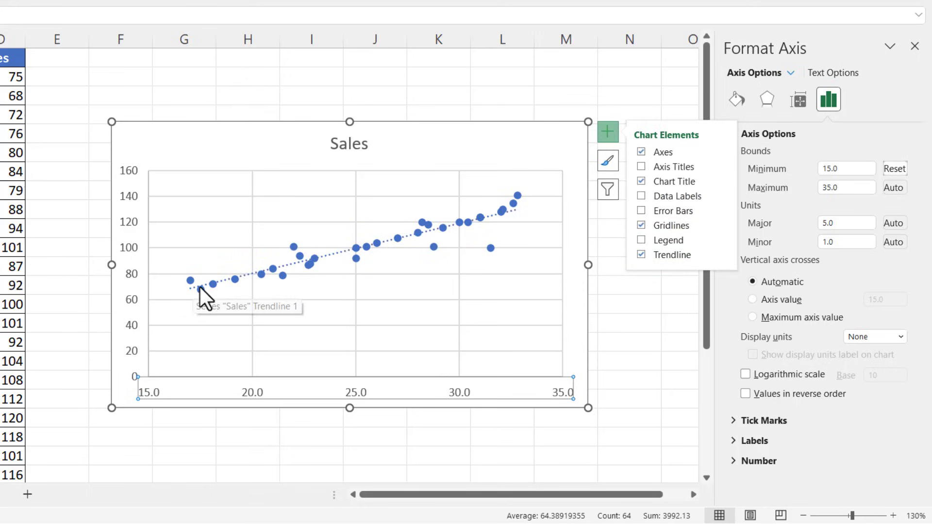
pyautogui.moveTo(467, 235)
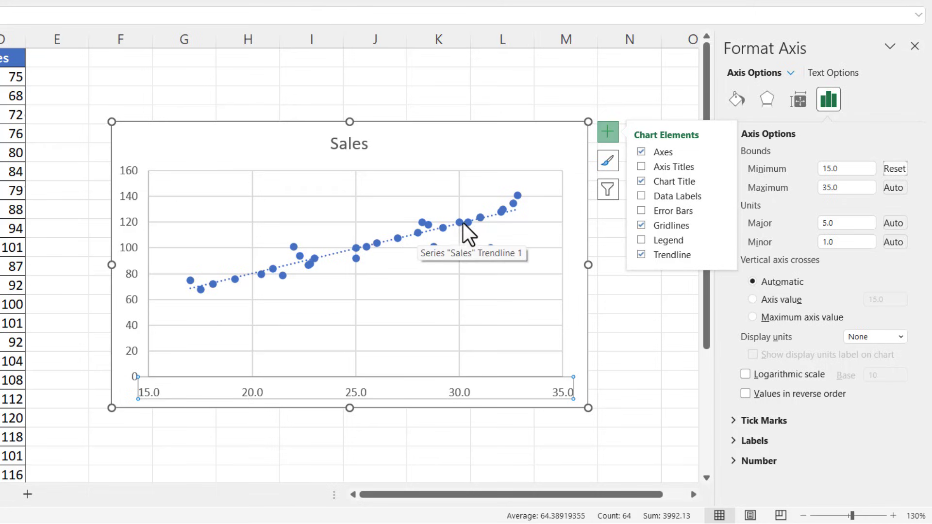
pyautogui.moveTo(339, 265)
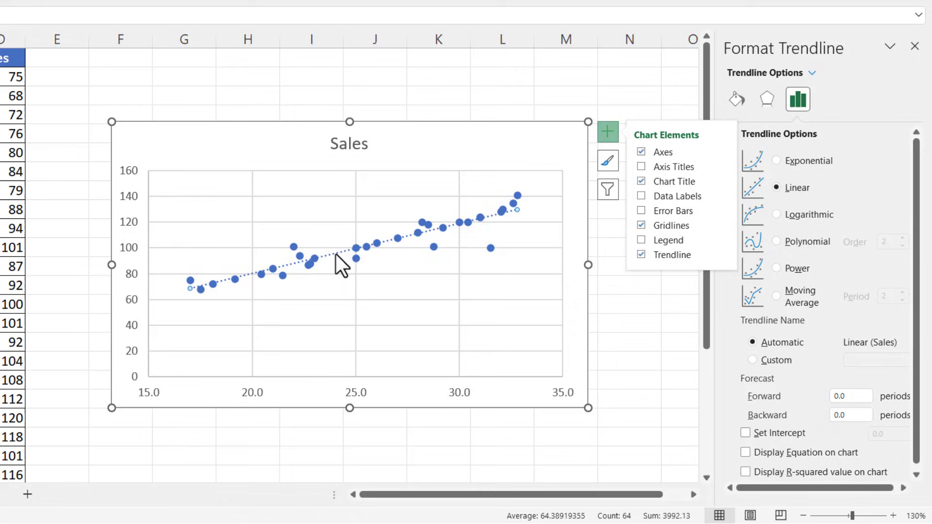
pyautogui.moveTo(619, 137)
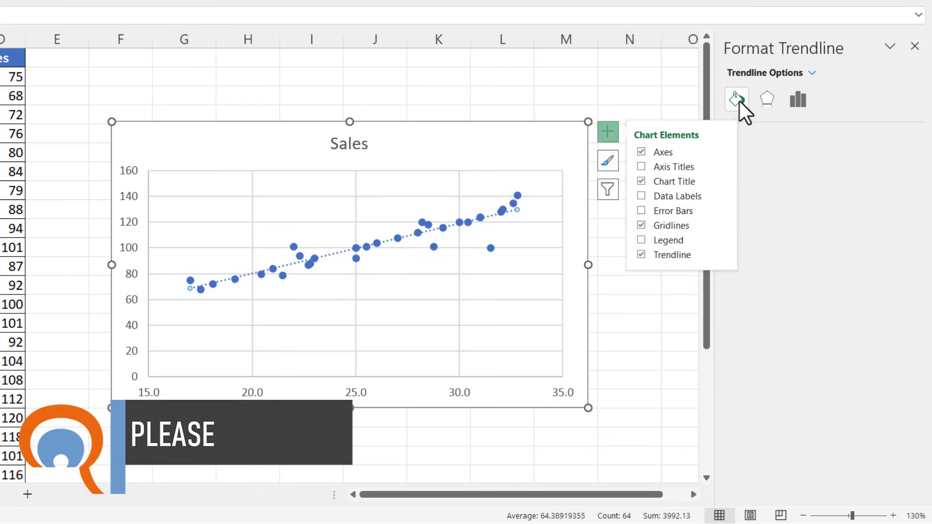
# Step: Change the trendline's line colour to orange in Format Trendline
pyautogui.click(736, 99)
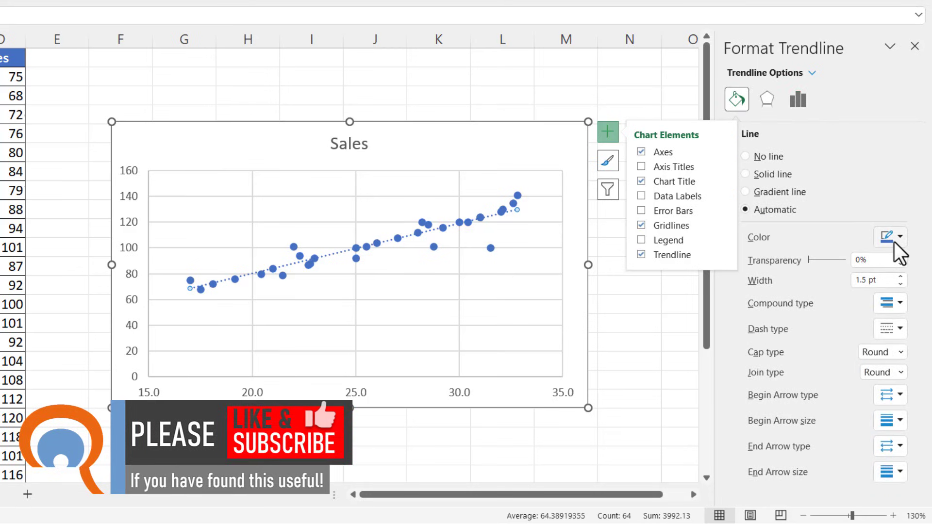
pyautogui.moveTo(880, 286)
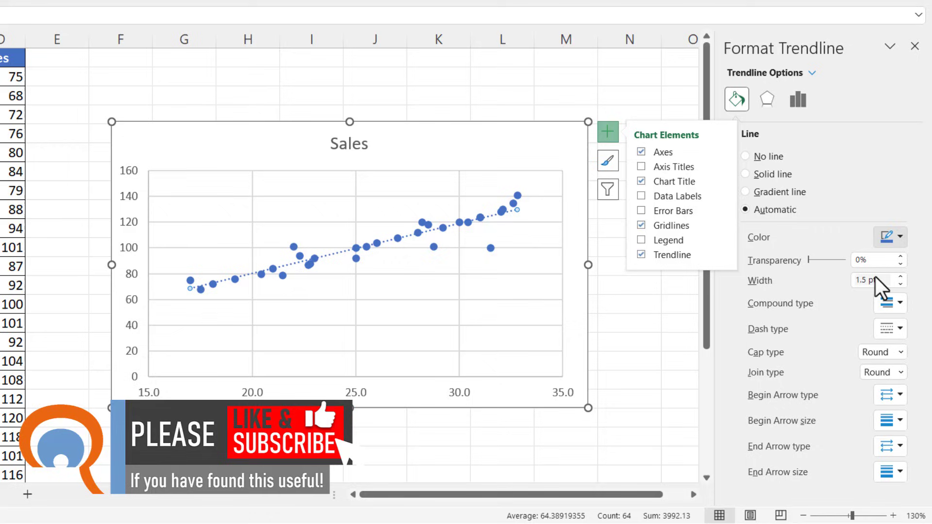
pyautogui.click(745, 174)
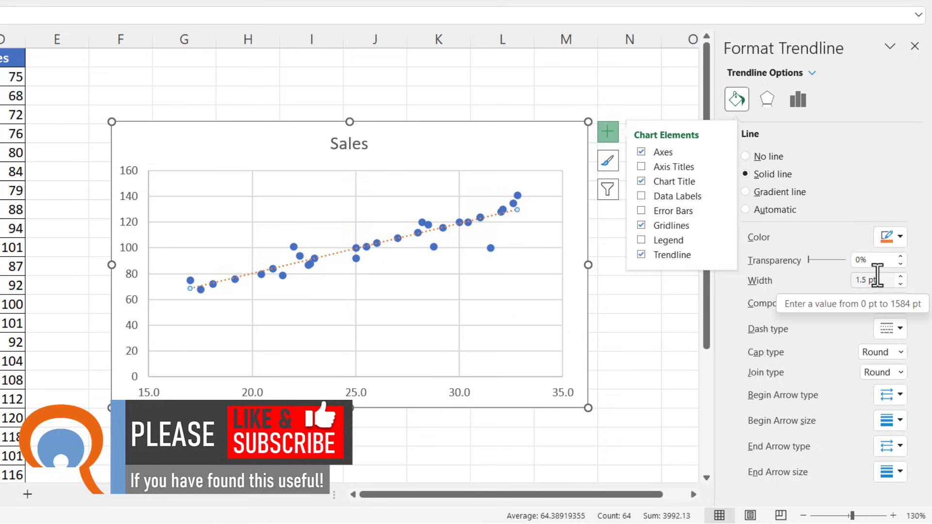